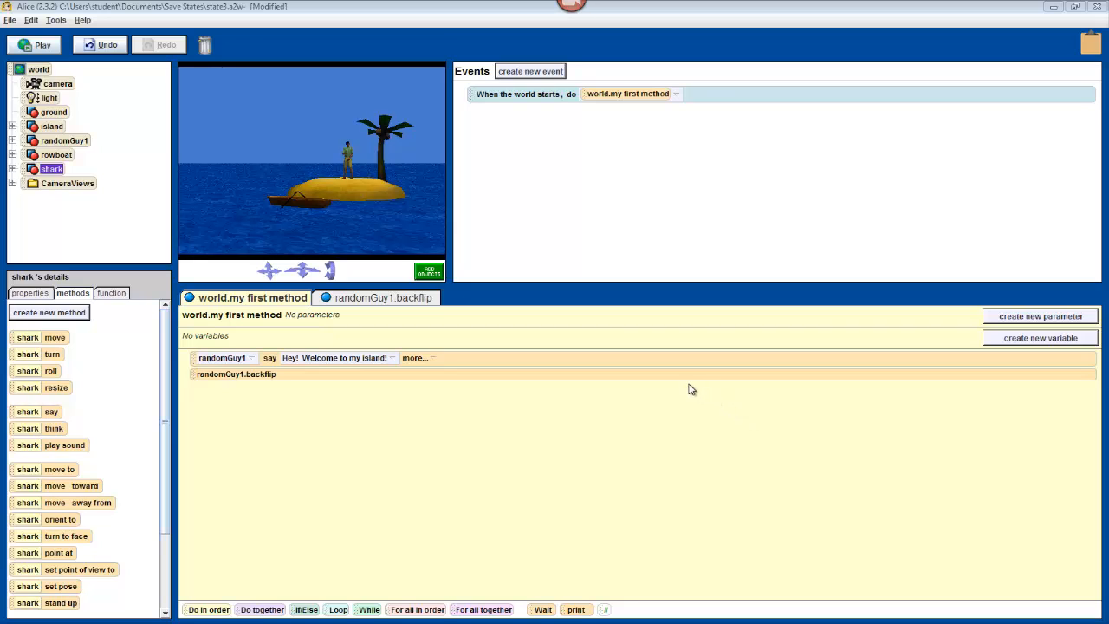
mouse_move(649, 364)
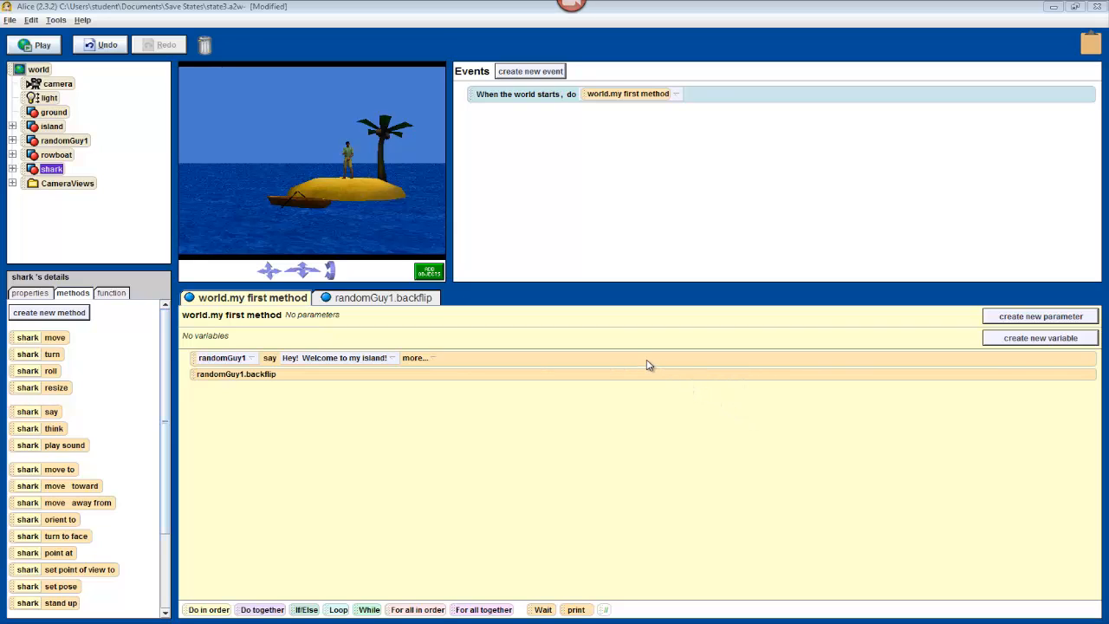
mouse_move(627, 360)
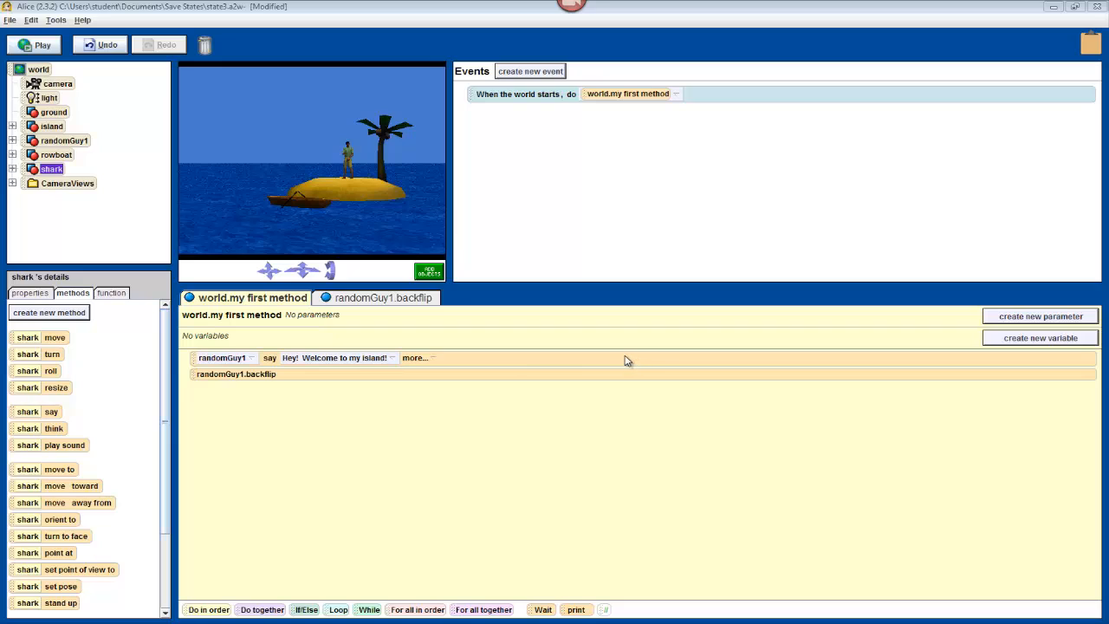
mouse_move(619, 350)
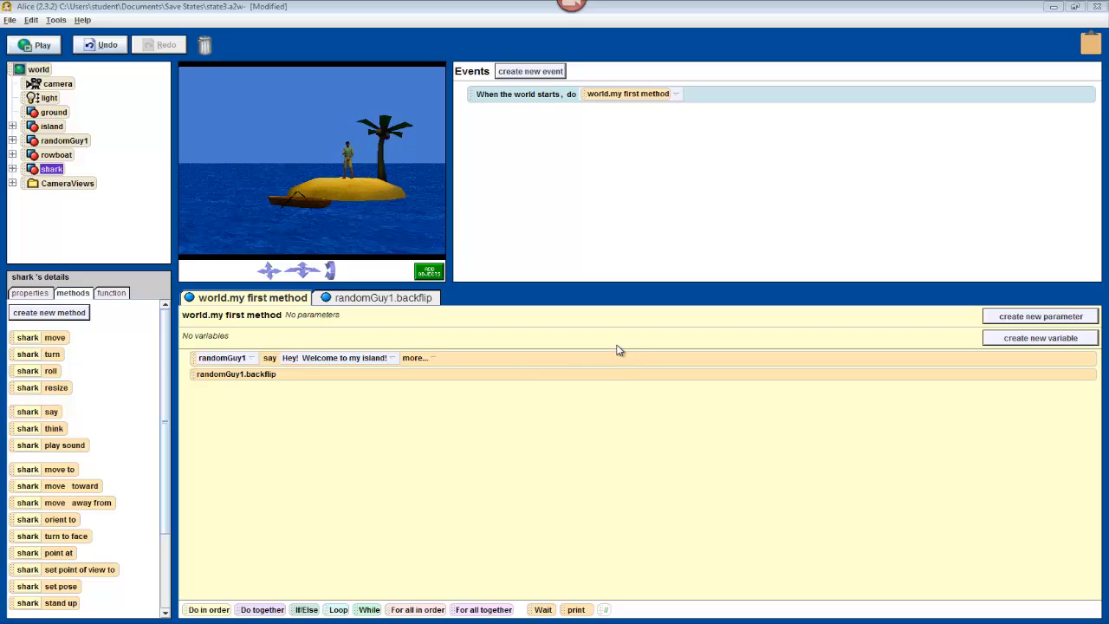
mouse_move(421, 398)
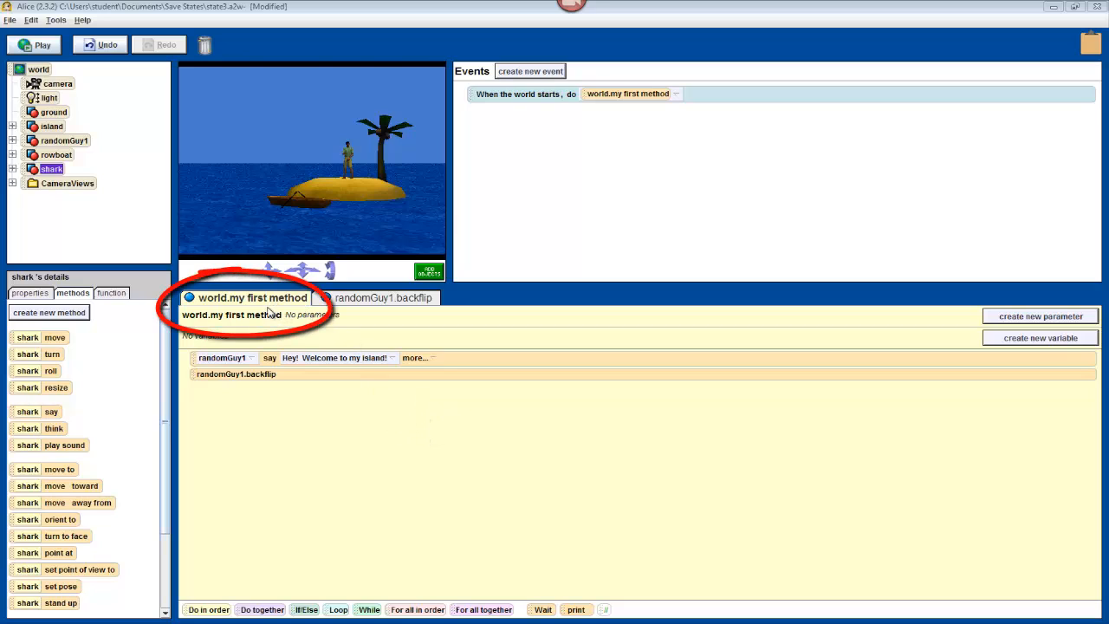
mouse_move(78, 128)
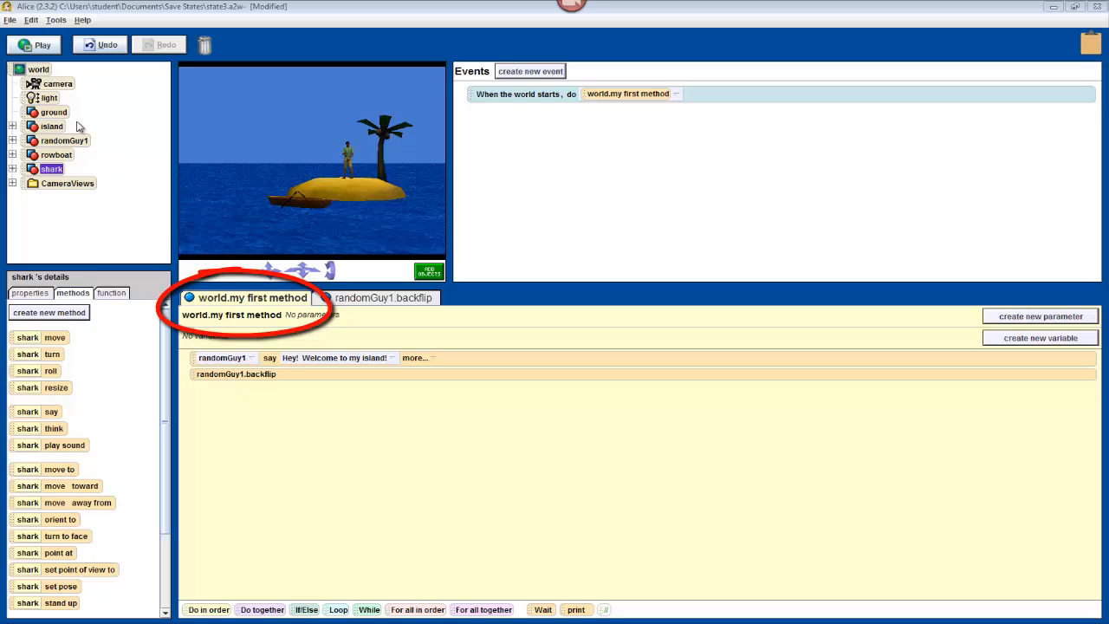
Add a randomGuy1 say instruction with the custom phrase "Press S for a Surprise!" after the backflip.
left_click(64, 140)
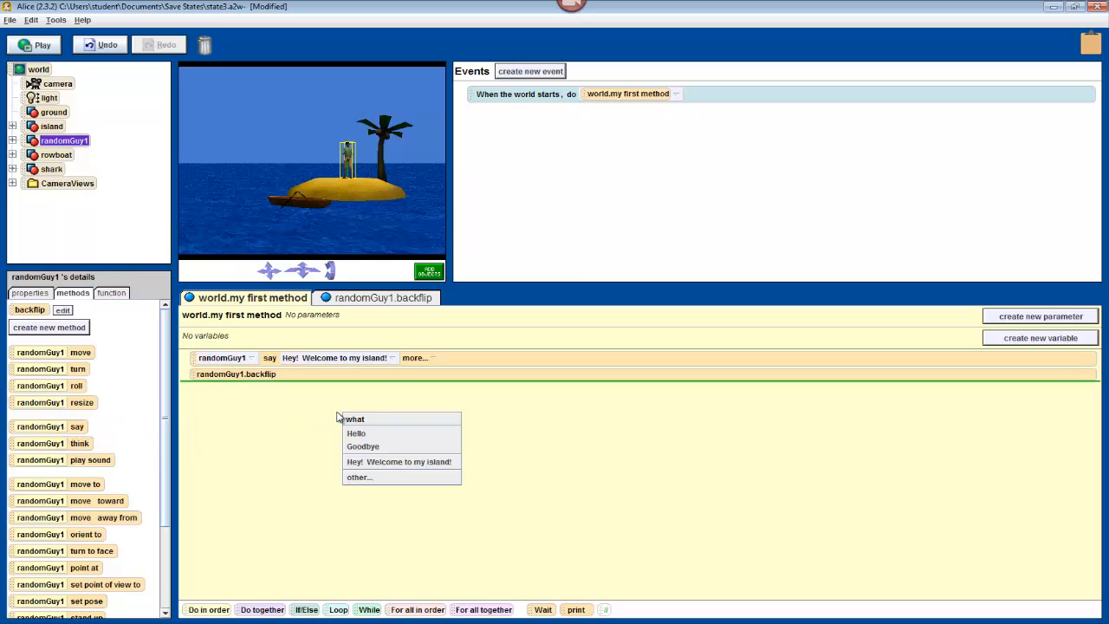
left_click(357, 477)
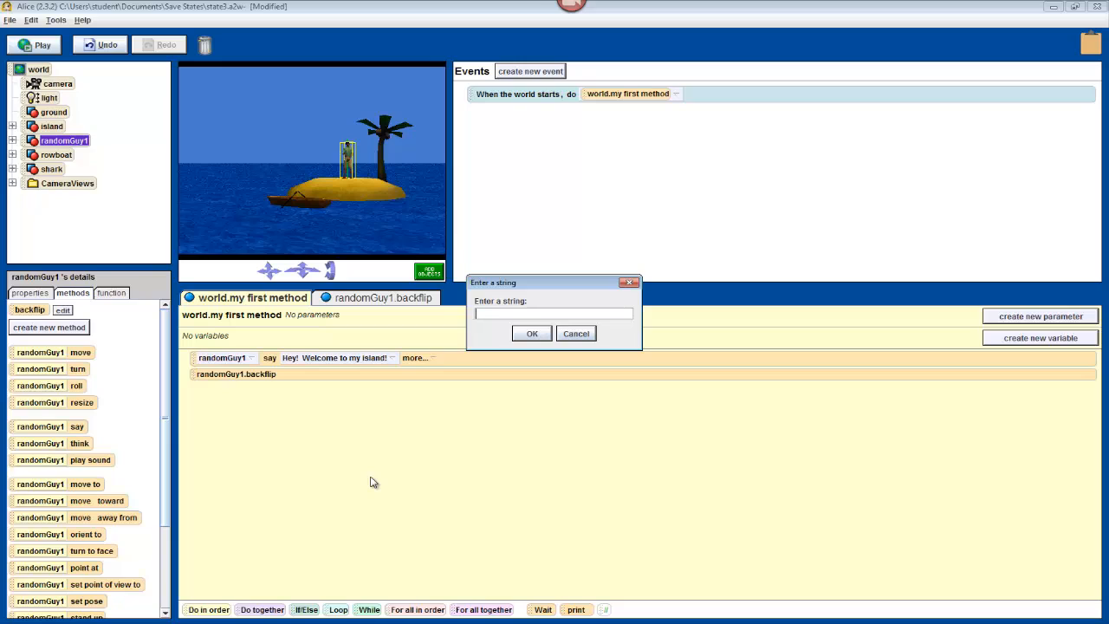
type("Press S")
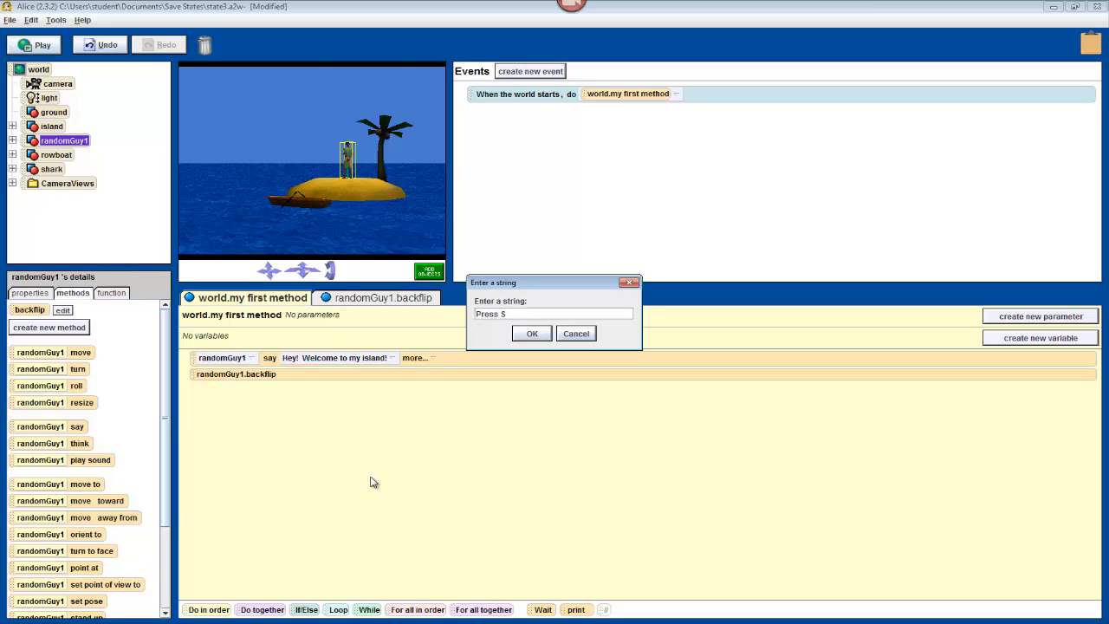
type("for a Surpr")
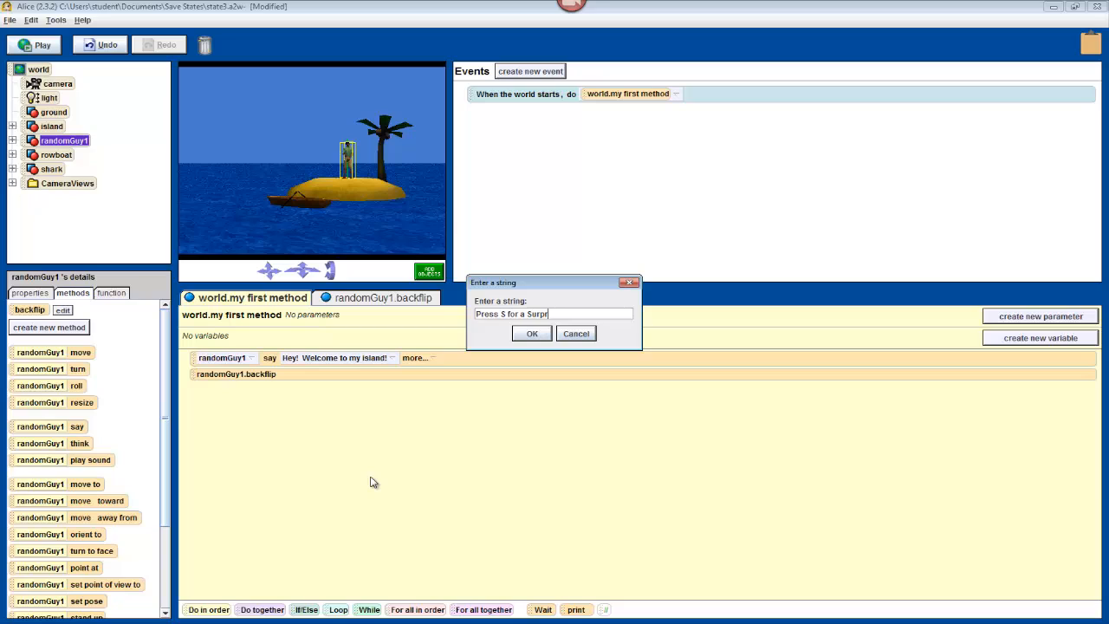
left_click(531, 332)
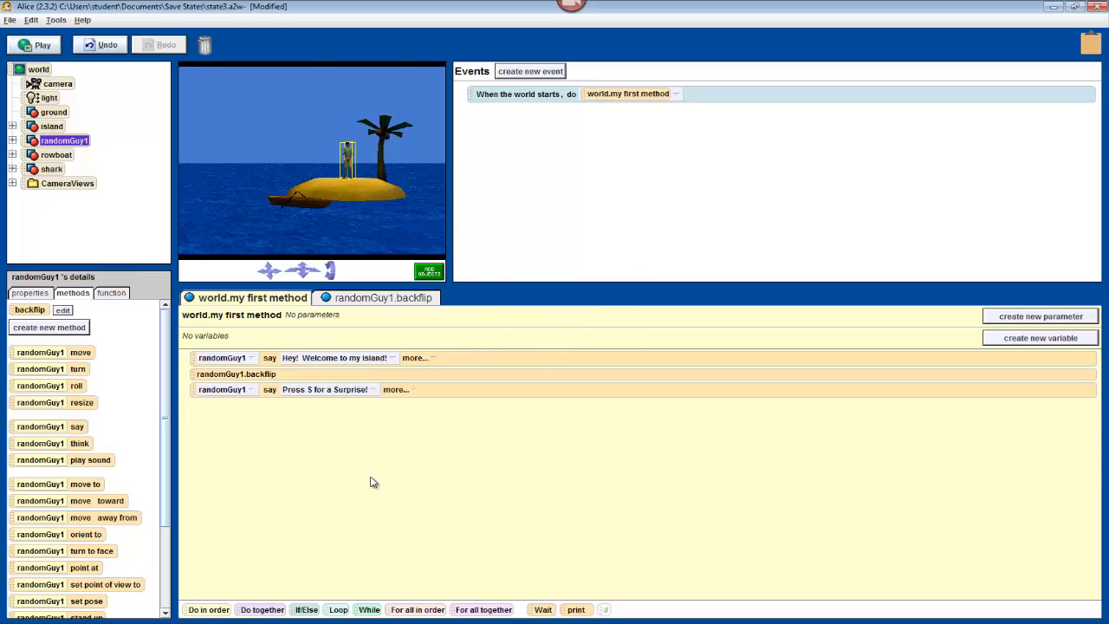
mouse_move(419, 371)
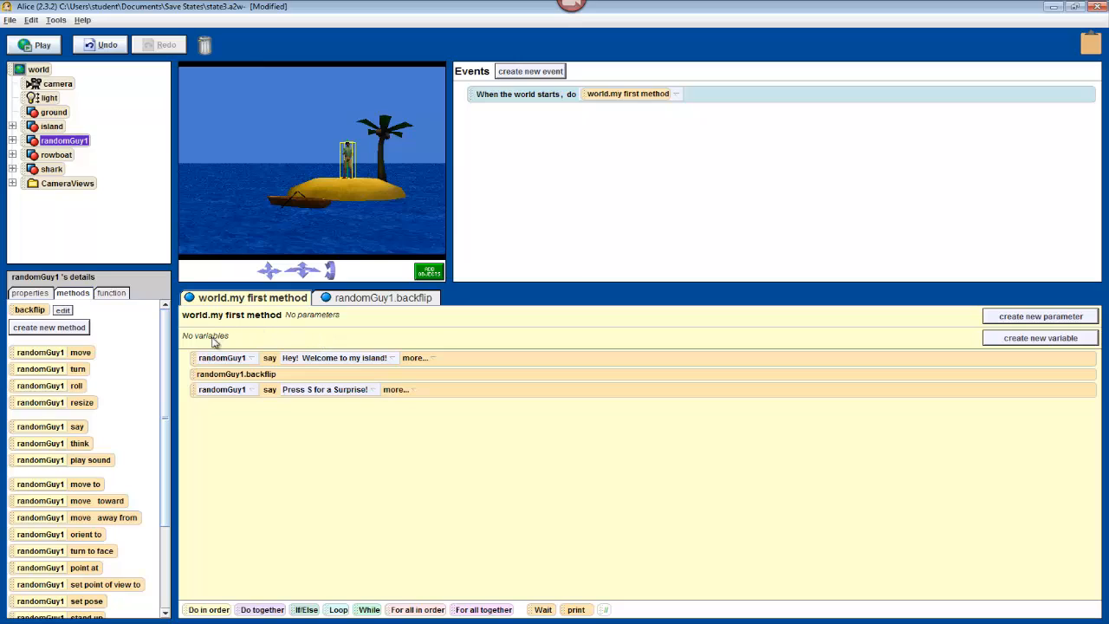
mouse_move(218, 338)
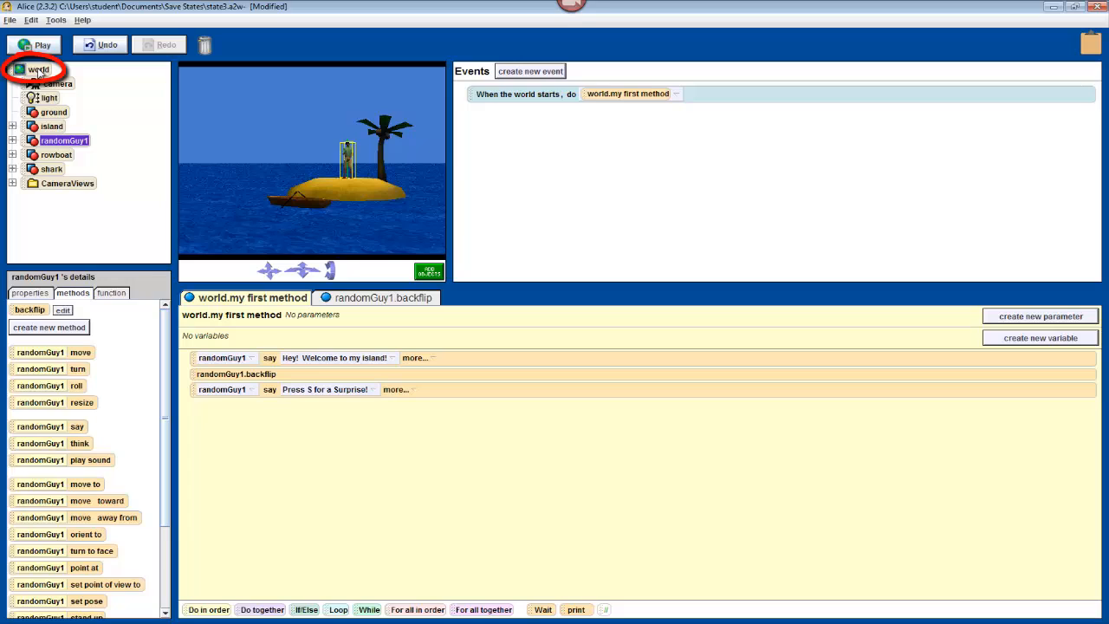
Create a new empty world-level method named surprise.
left_click(39, 70)
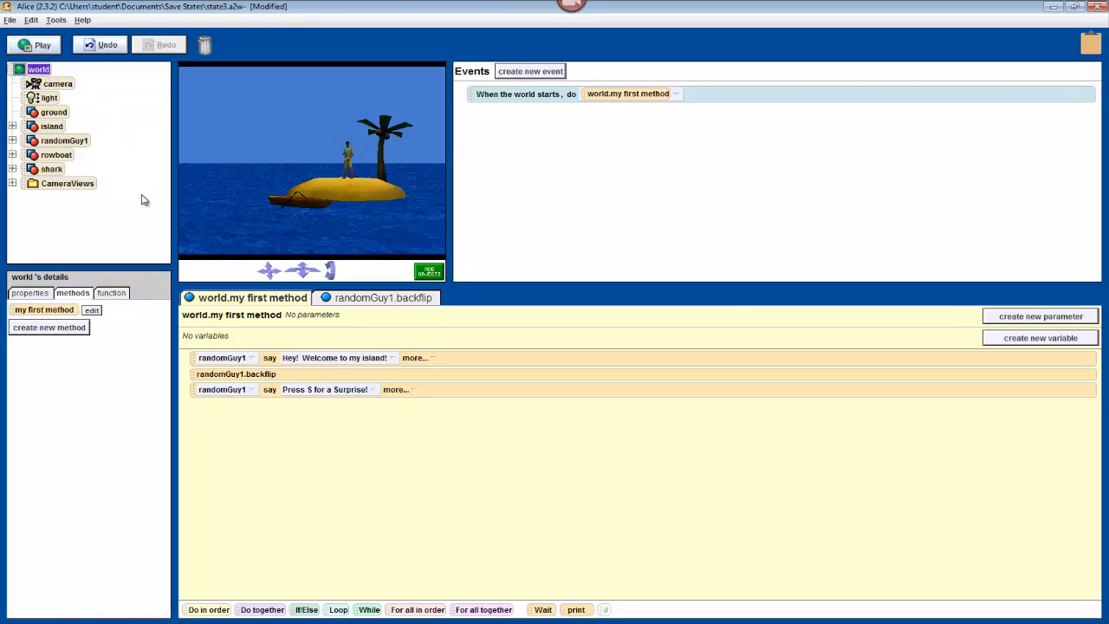
mouse_move(142, 337)
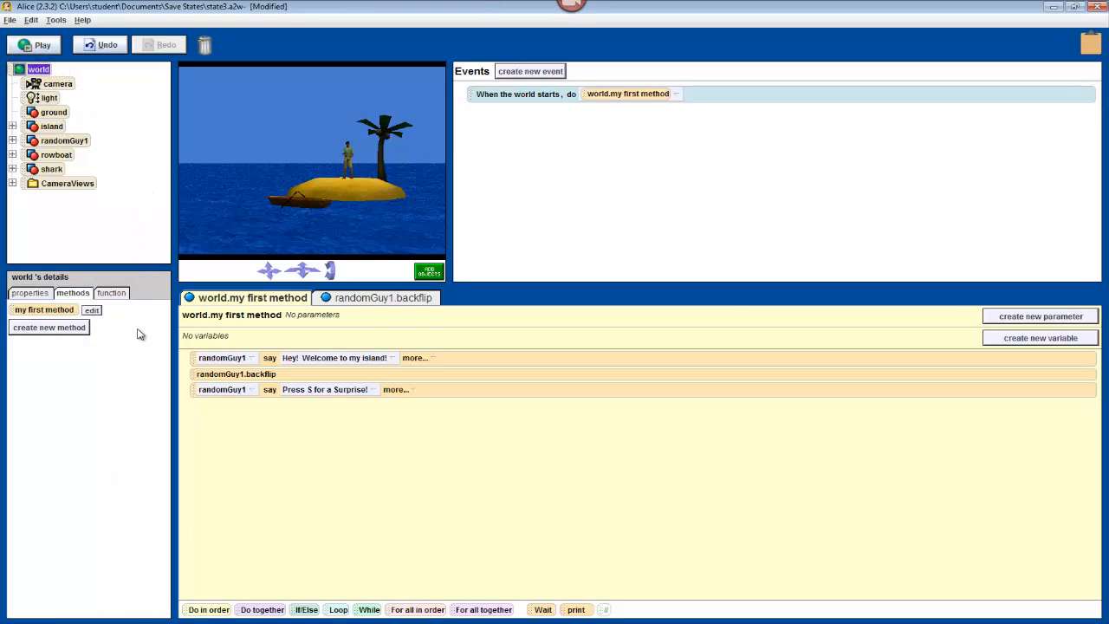
mouse_move(260, 374)
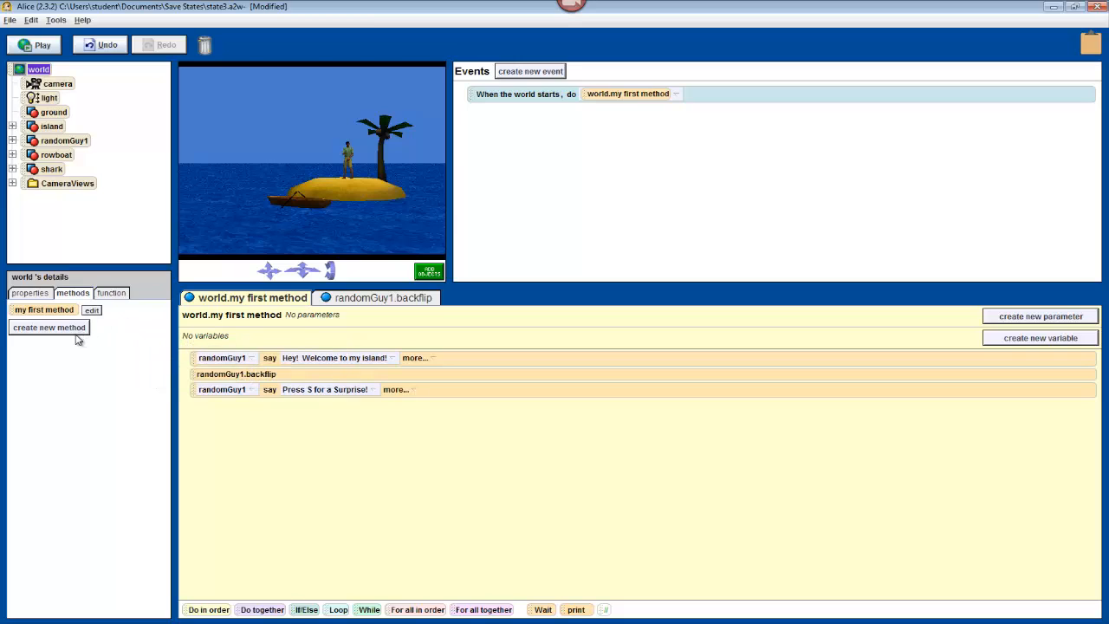
left_click(48, 326)
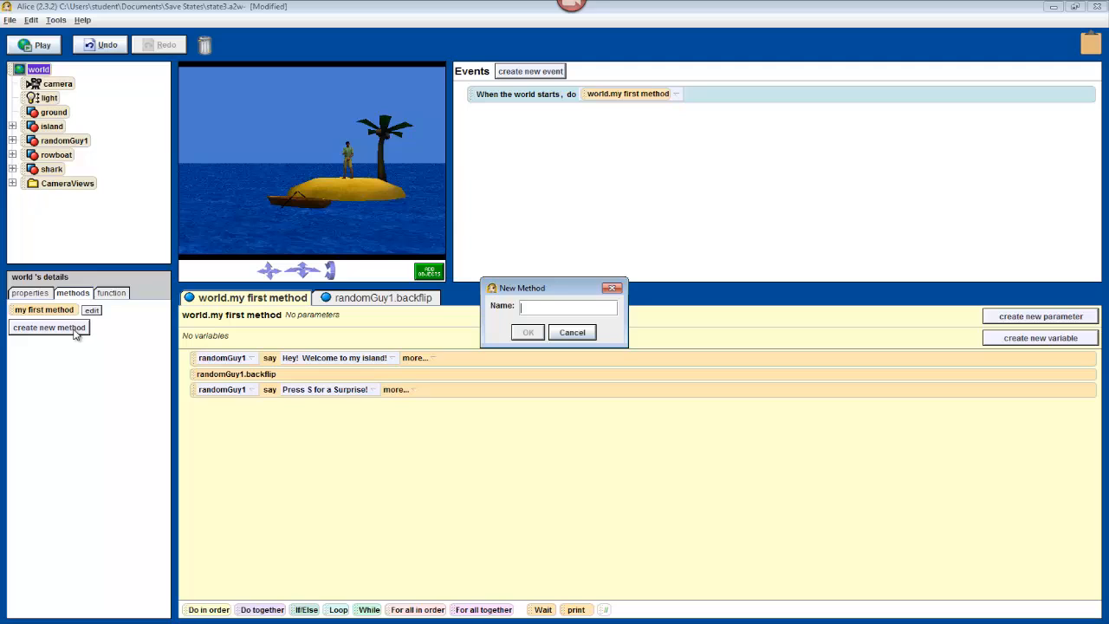
type("surpr")
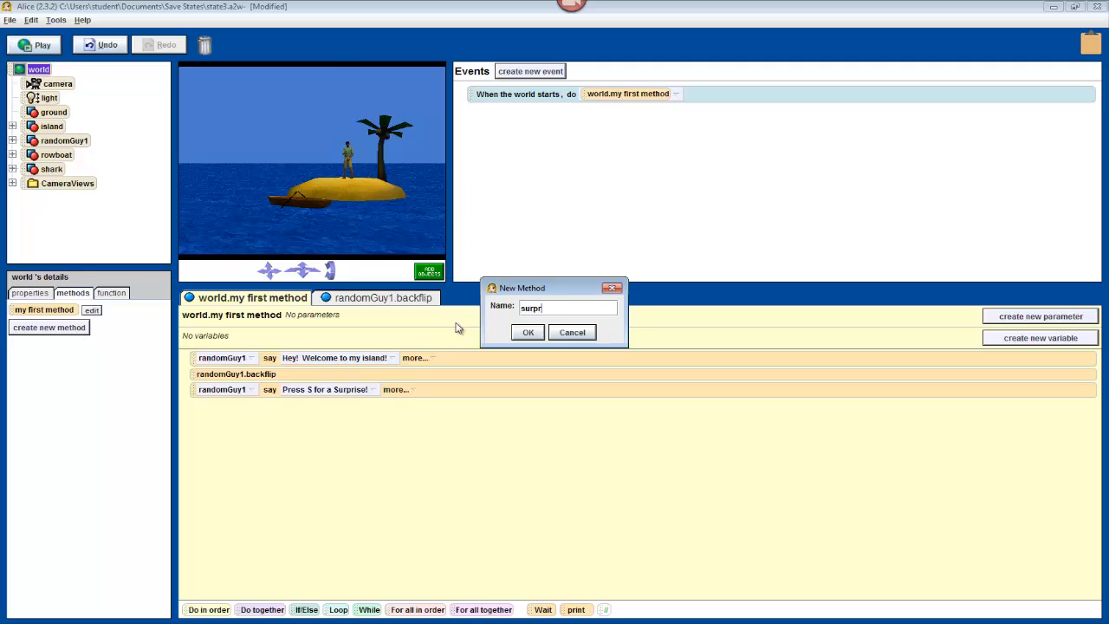
left_click(527, 333)
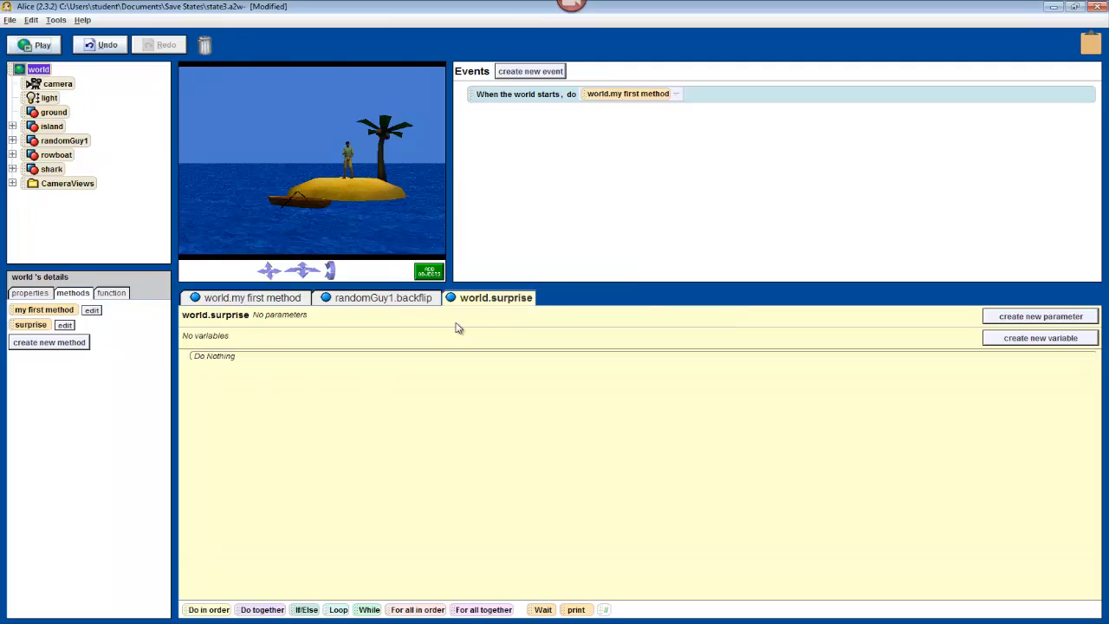
mouse_move(471, 364)
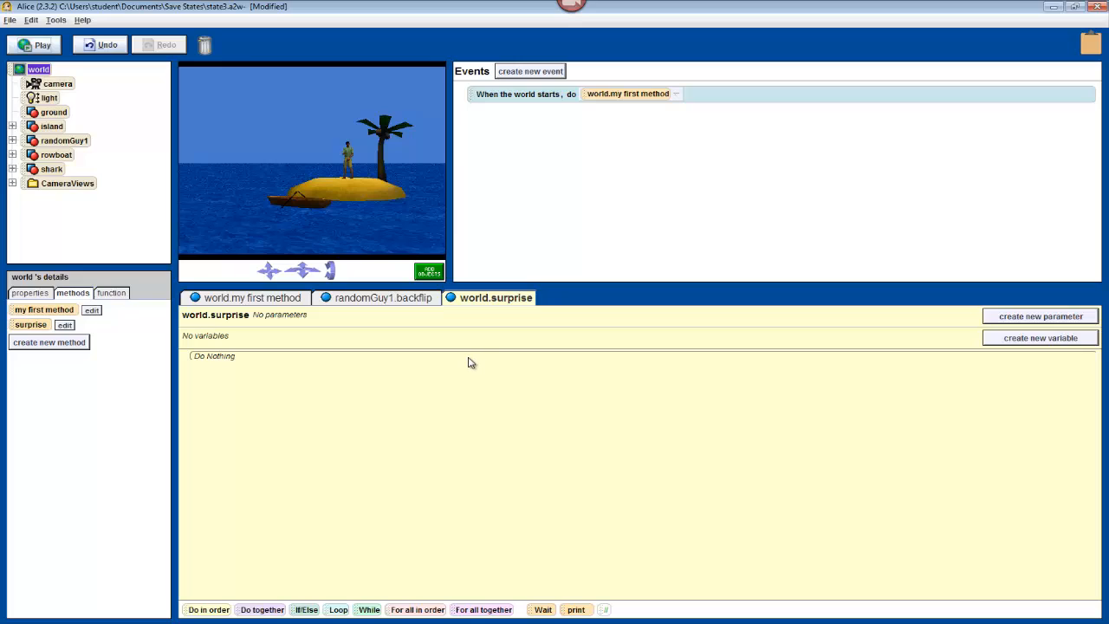
mouse_move(468, 364)
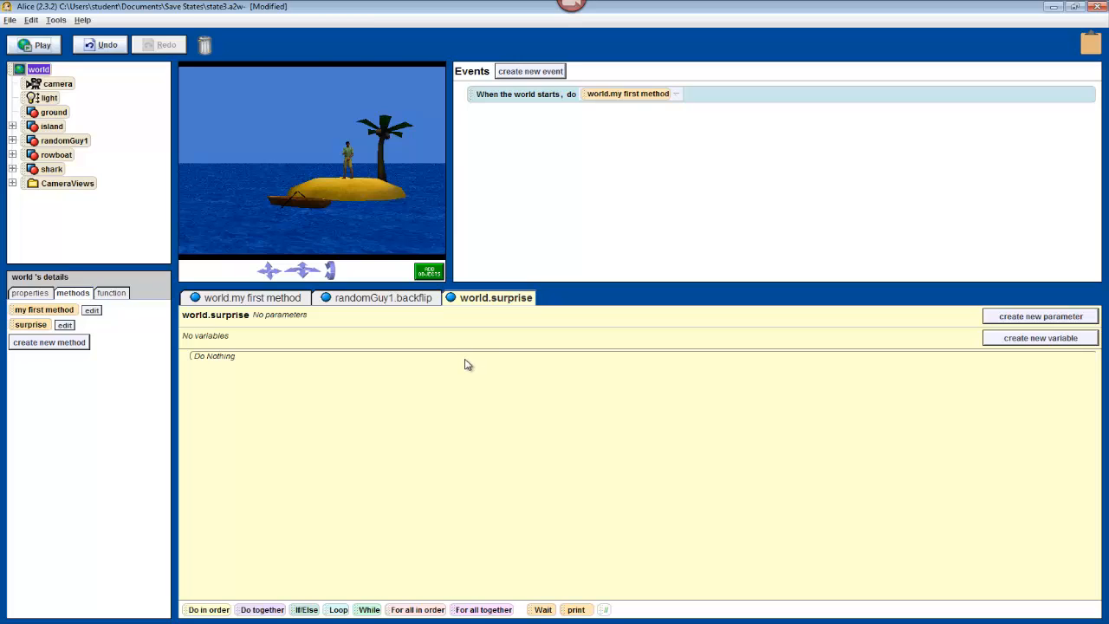
mouse_move(437, 364)
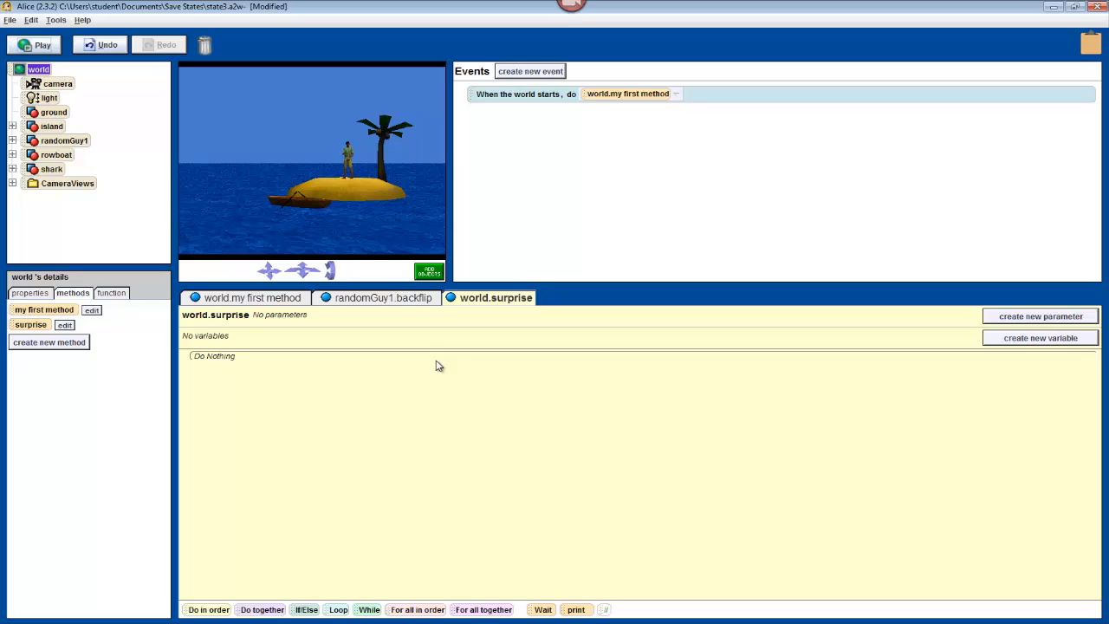
mouse_move(376, 364)
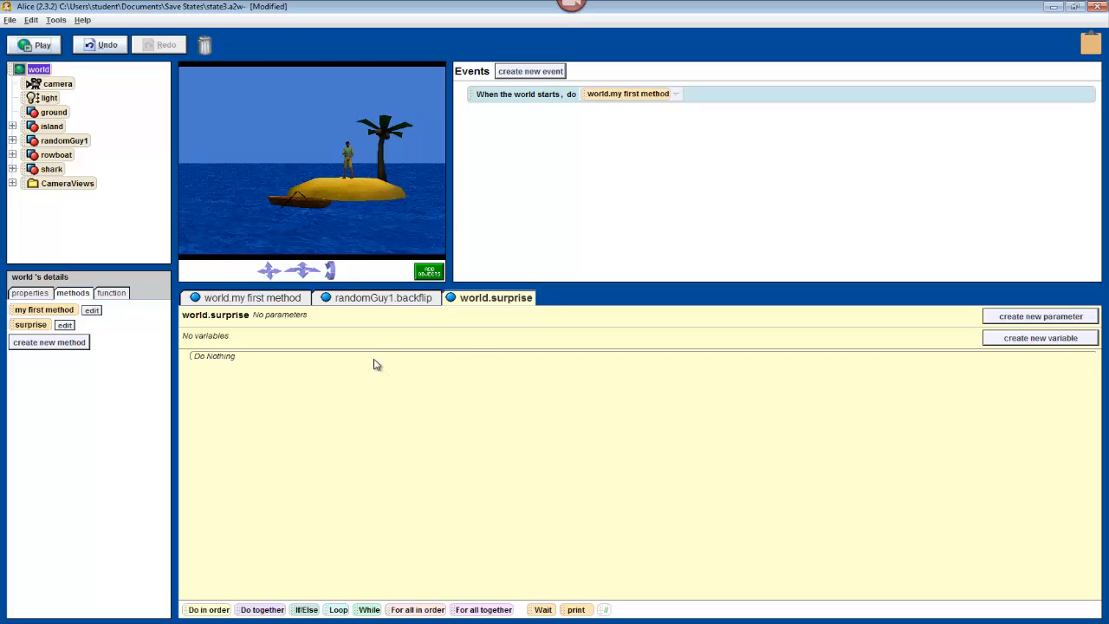
mouse_move(207, 286)
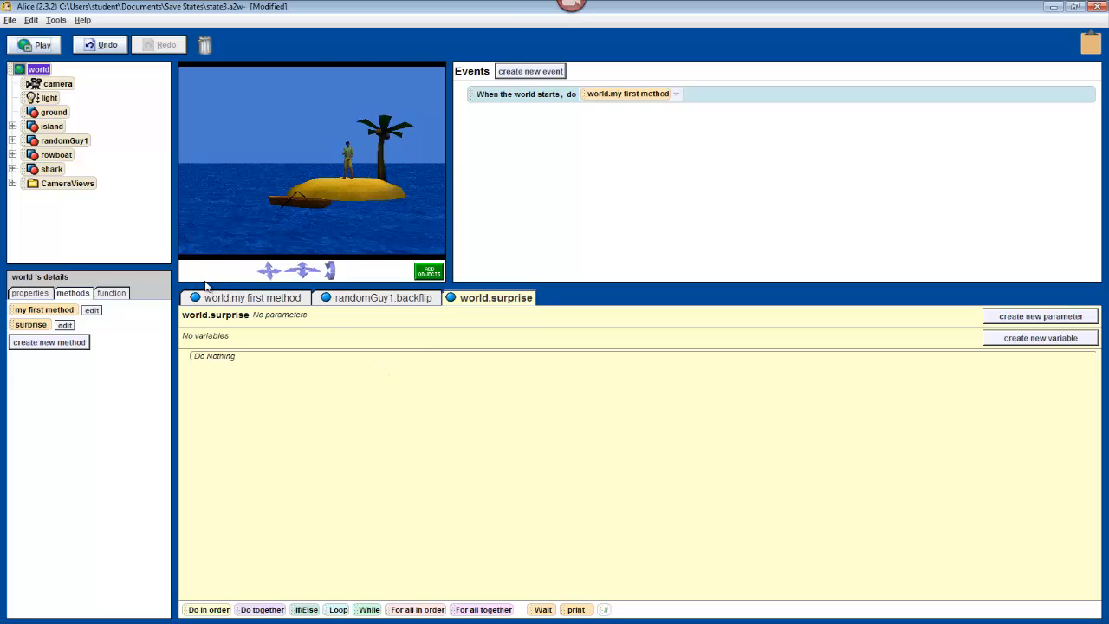
mouse_move(208, 281)
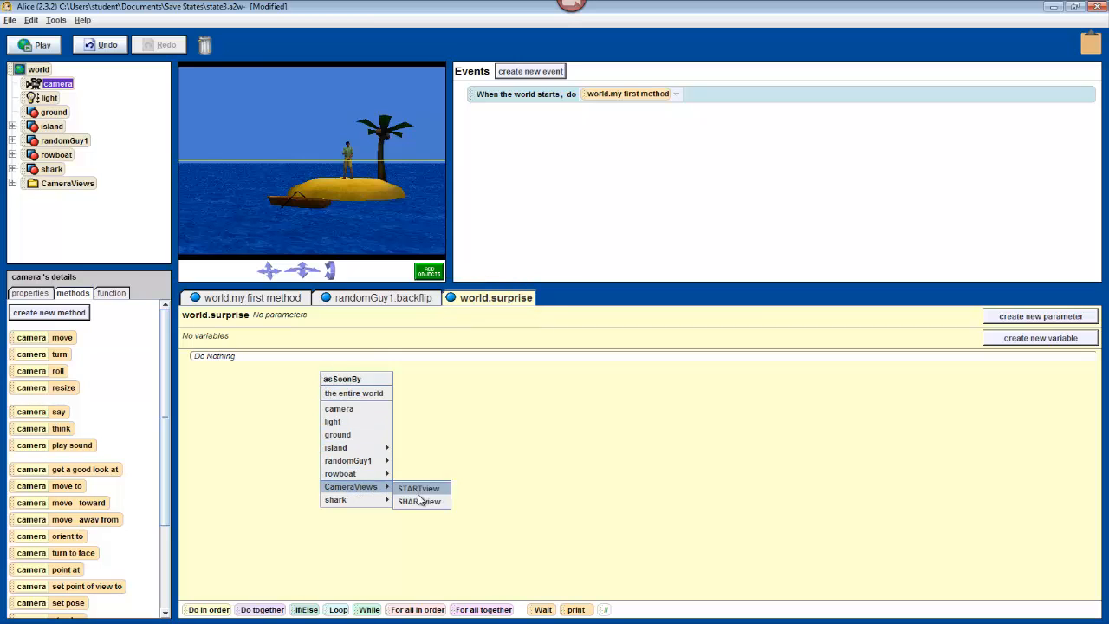
Point the camera at SHARKview, then have the shark say "Surprise! S is for Shark attack!".
left_click(419, 501)
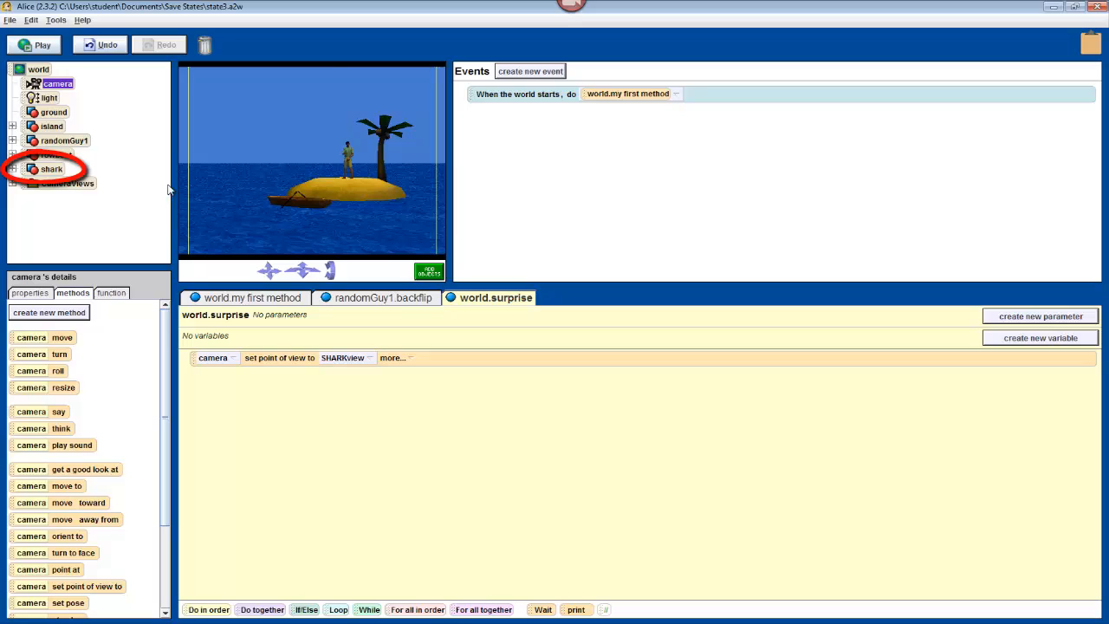
left_click(52, 170)
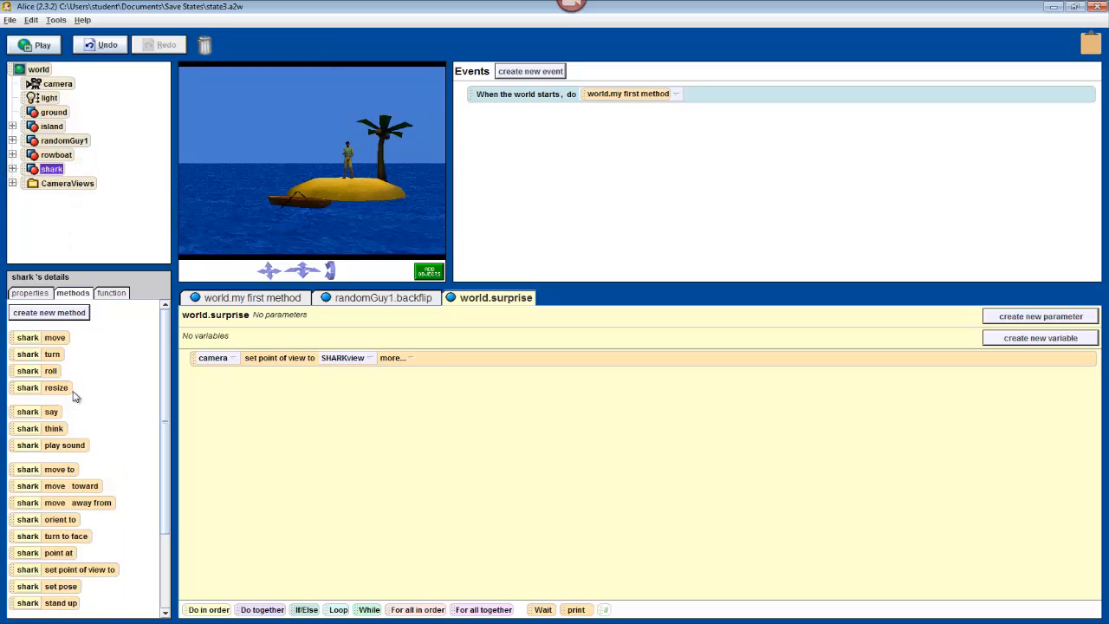
left_click_drag(52, 413, 260, 395)
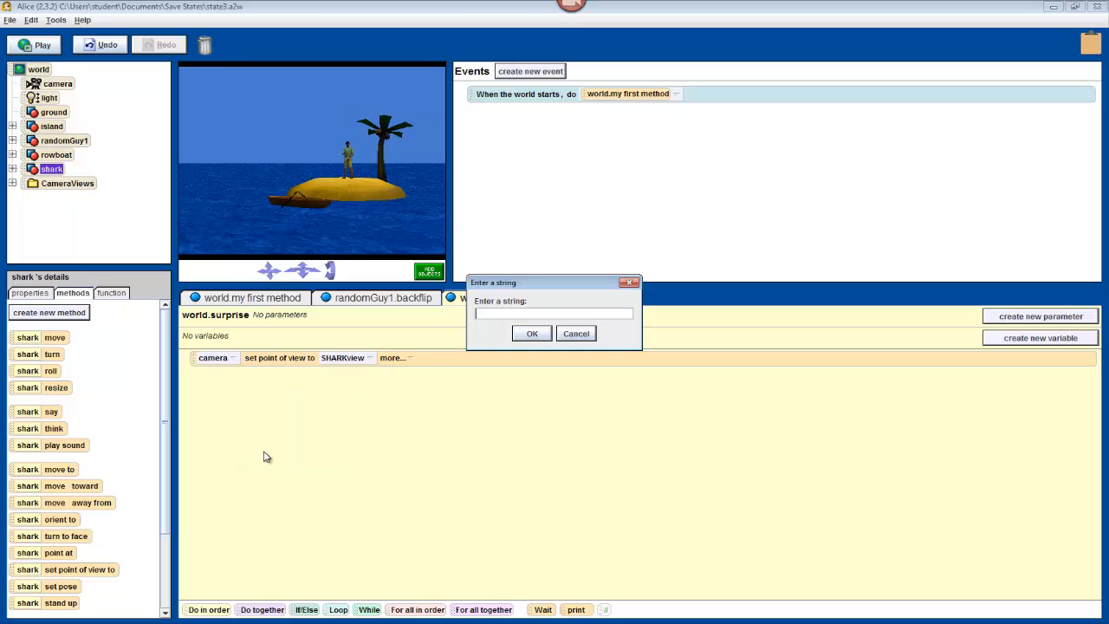
type("Surprise!  S")
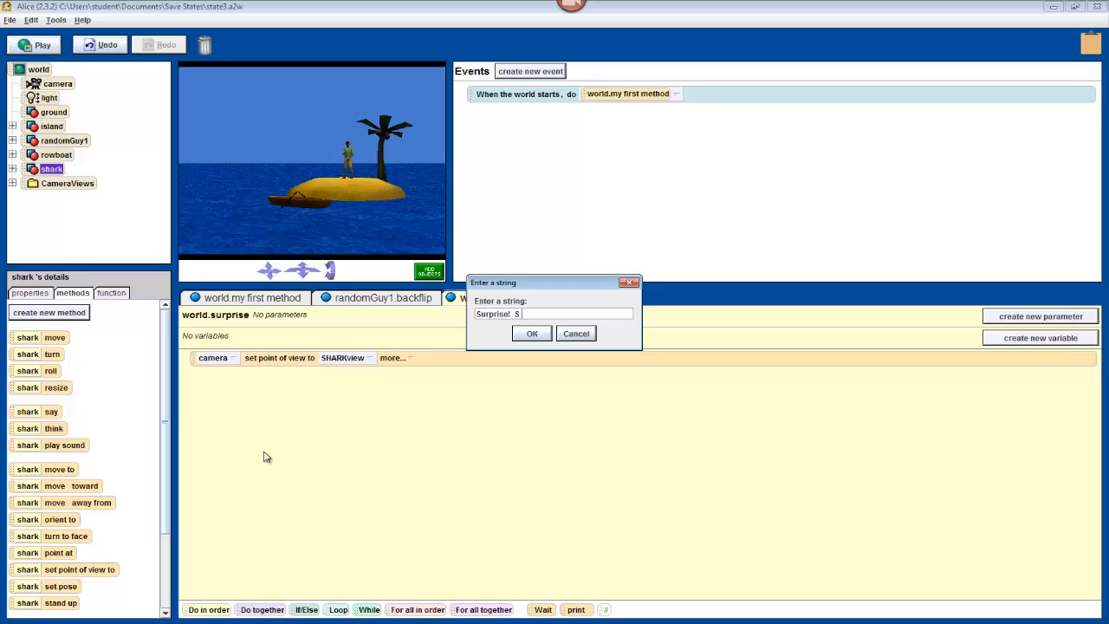
type("is for")
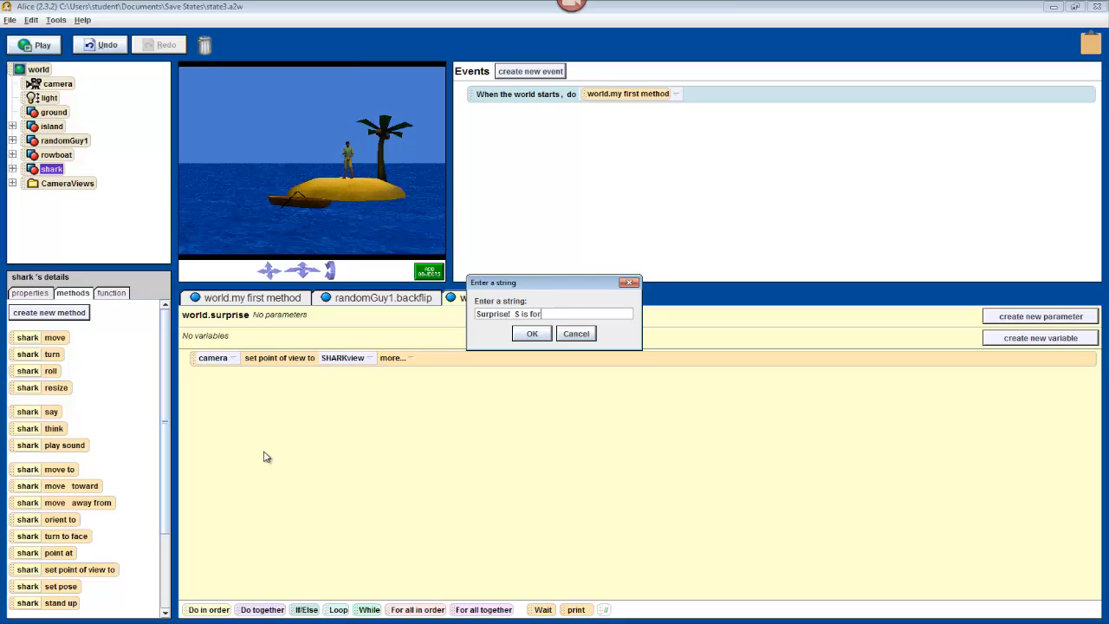
type("Shark S")
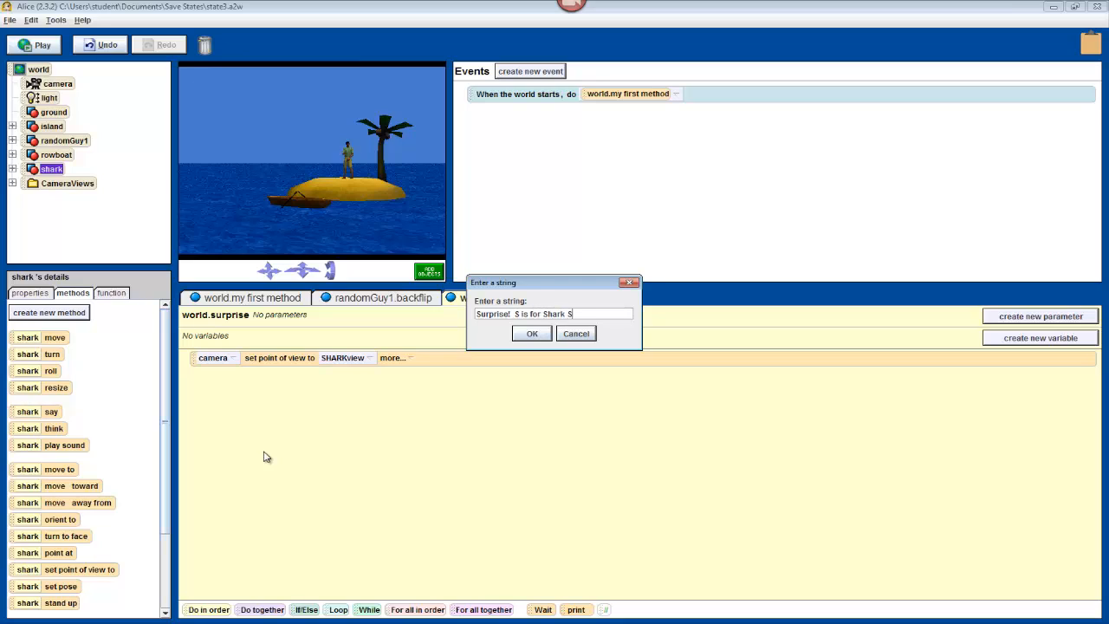
type("attack!")
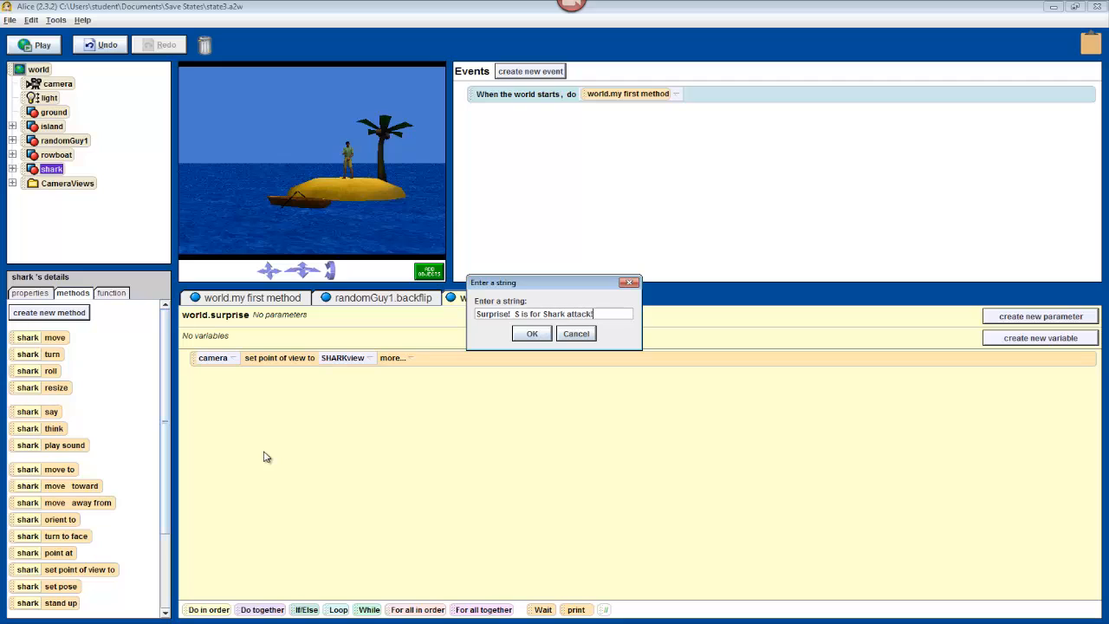
left_click(530, 333)
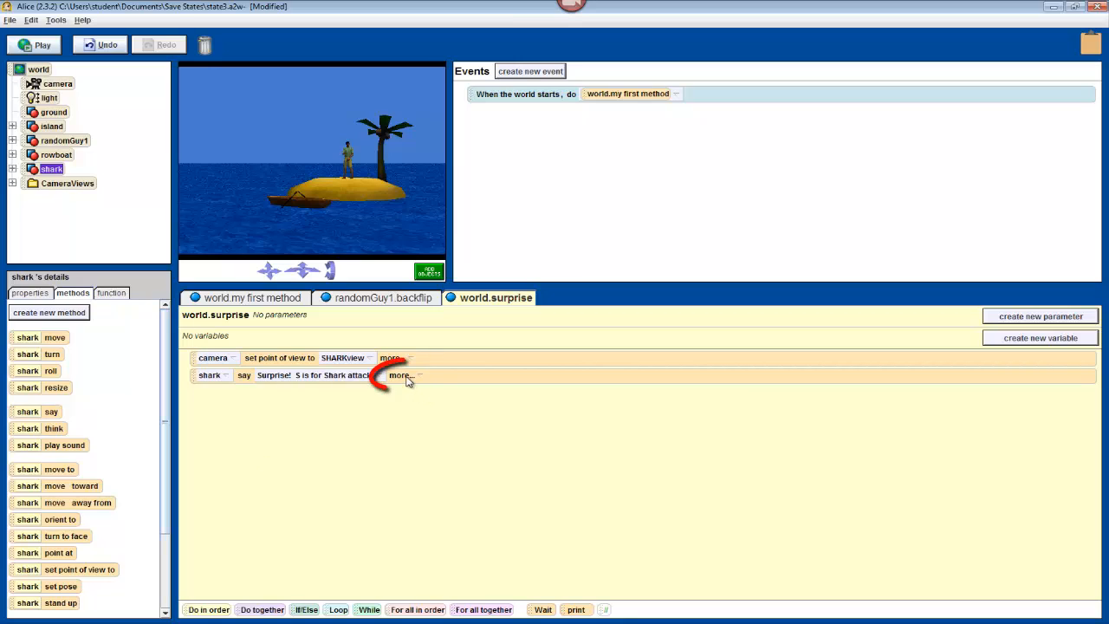
Set the shark's speech duration to 2 seconds via more... options.
left_click(398, 374)
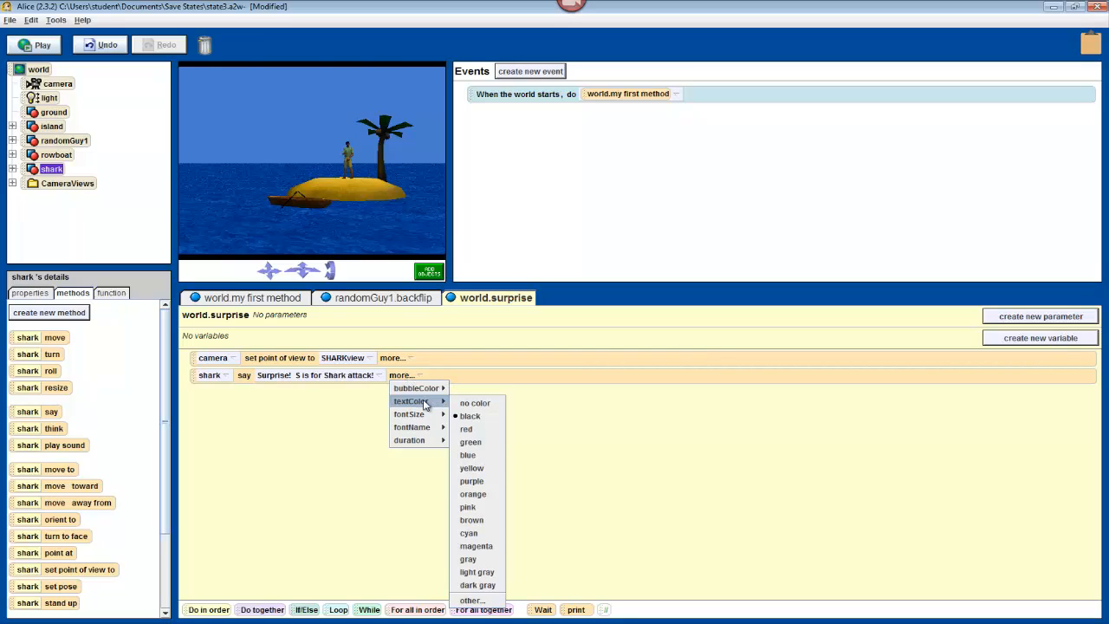
mouse_move(420, 412)
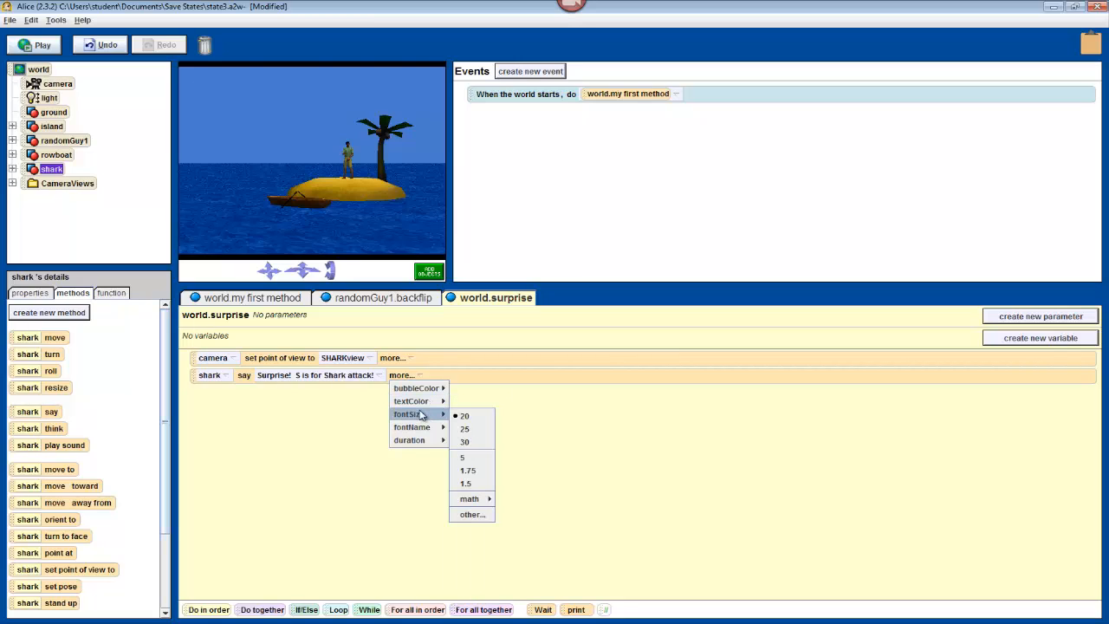
mouse_move(416, 426)
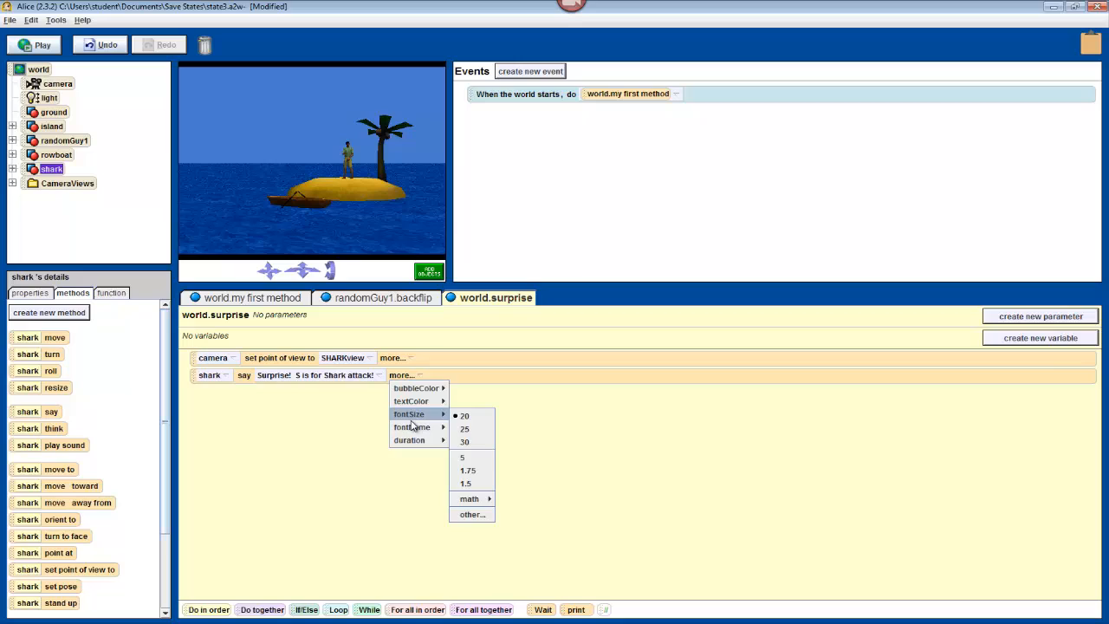
mouse_move(413, 426)
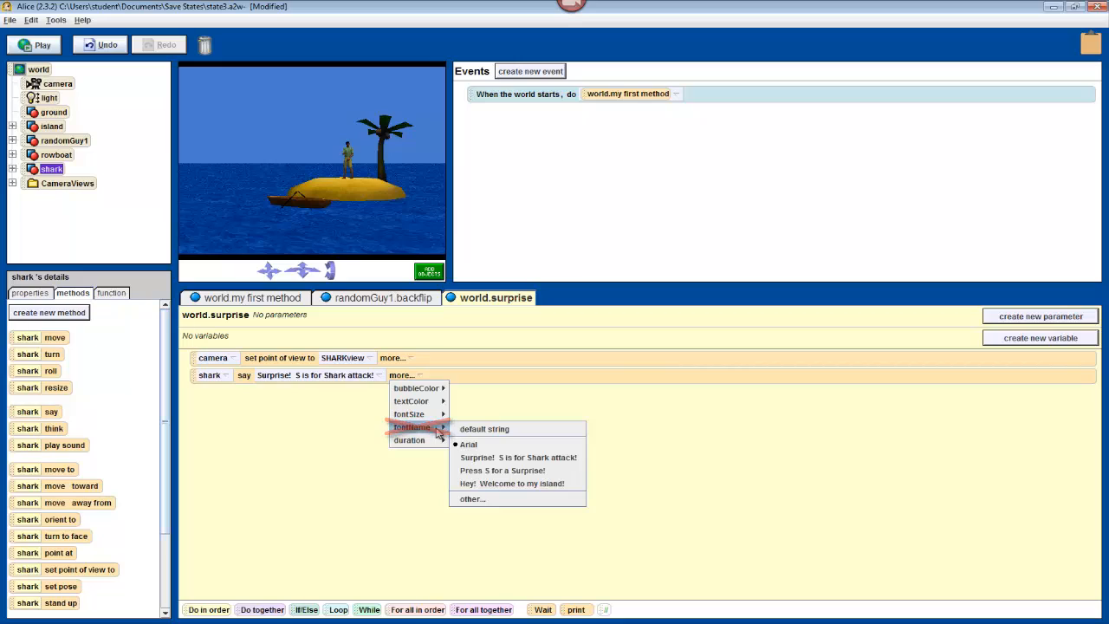
mouse_move(409, 441)
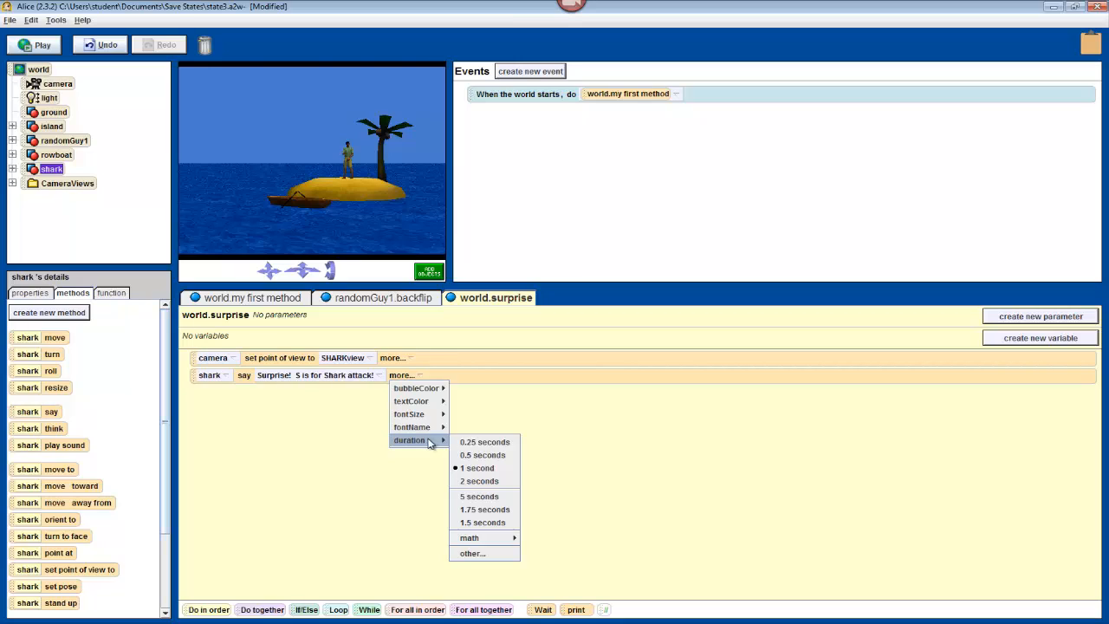
left_click(478, 482)
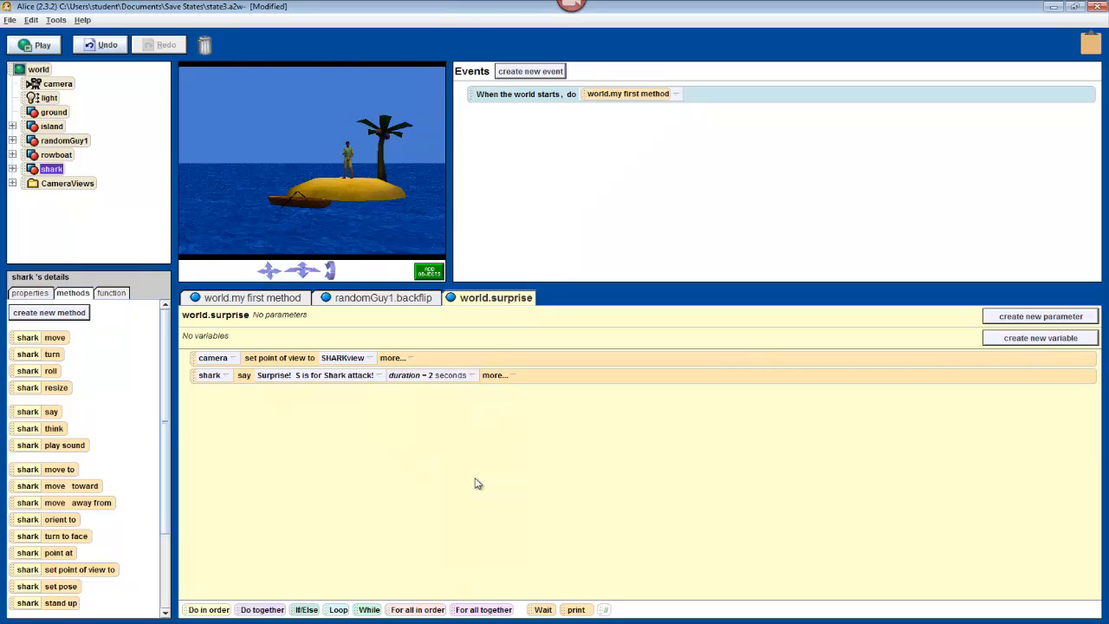
mouse_move(484, 475)
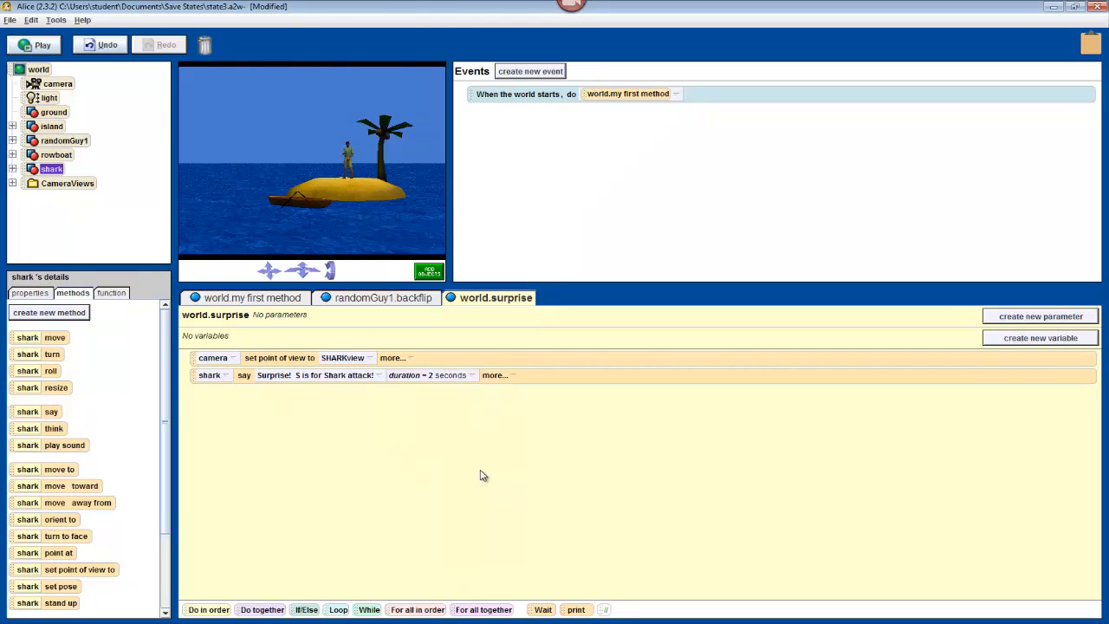
mouse_move(451, 409)
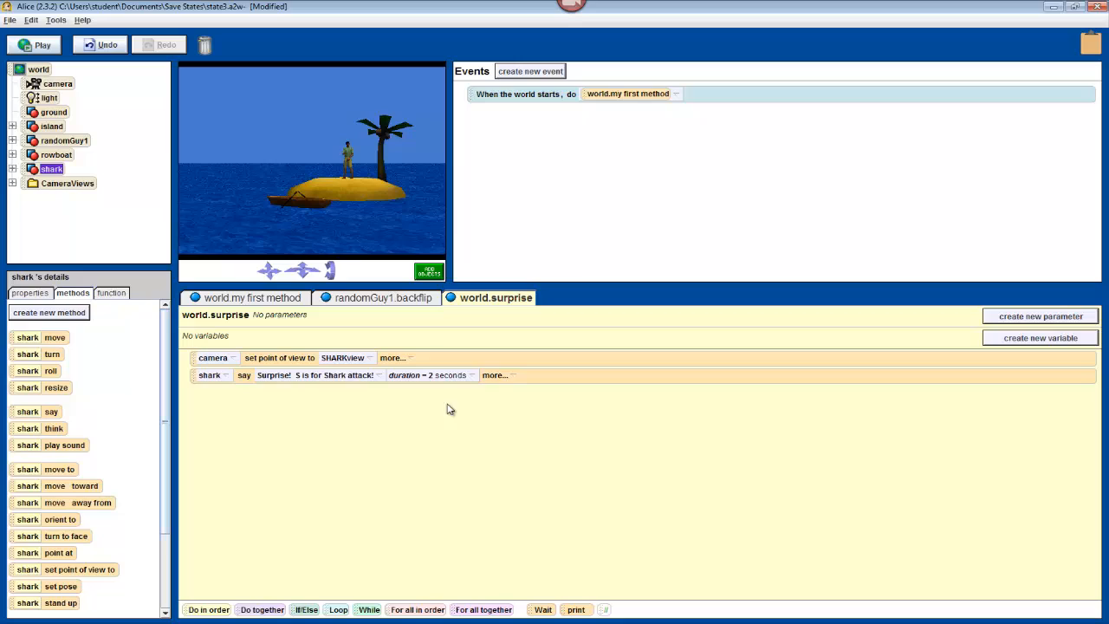
Add a camera set point of view instruction returning to STARTview after the shark's line.
left_click(494, 375)
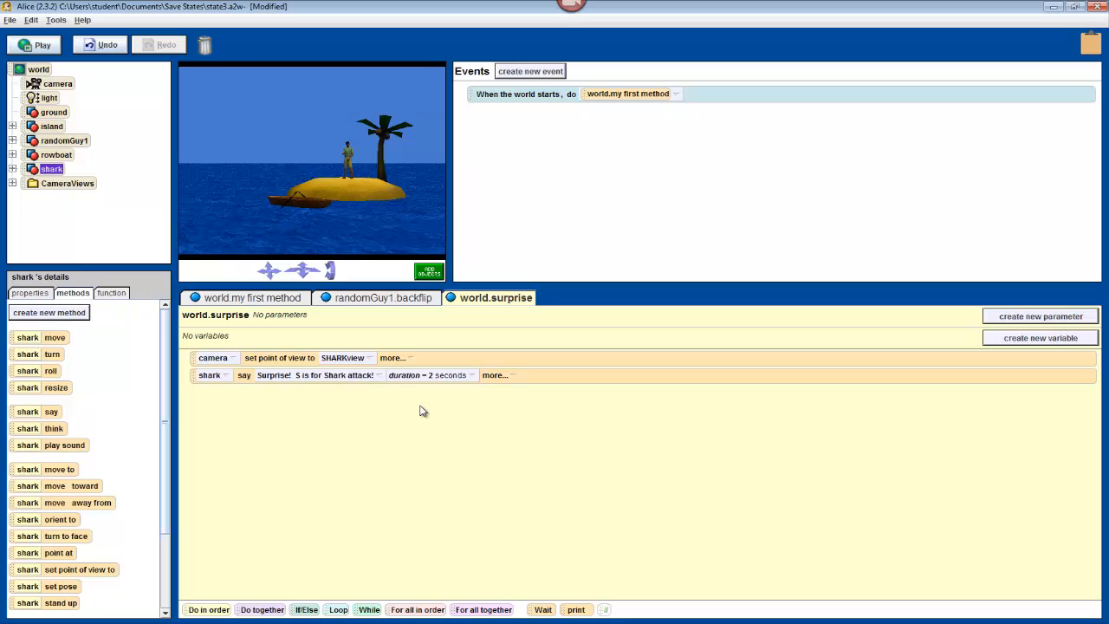
mouse_move(367, 430)
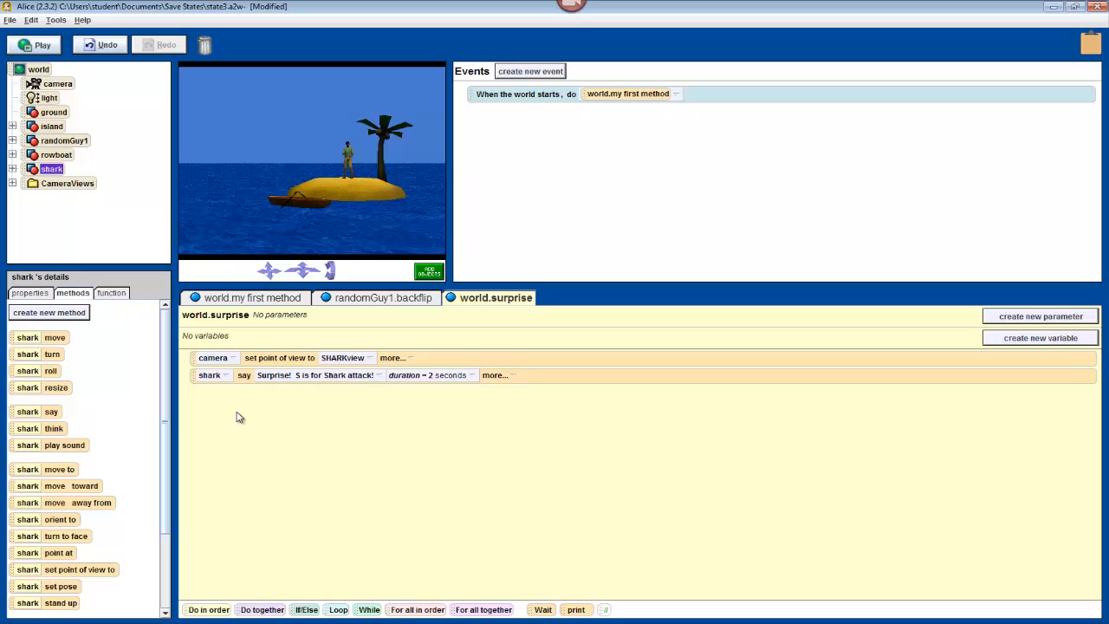
mouse_move(236, 417)
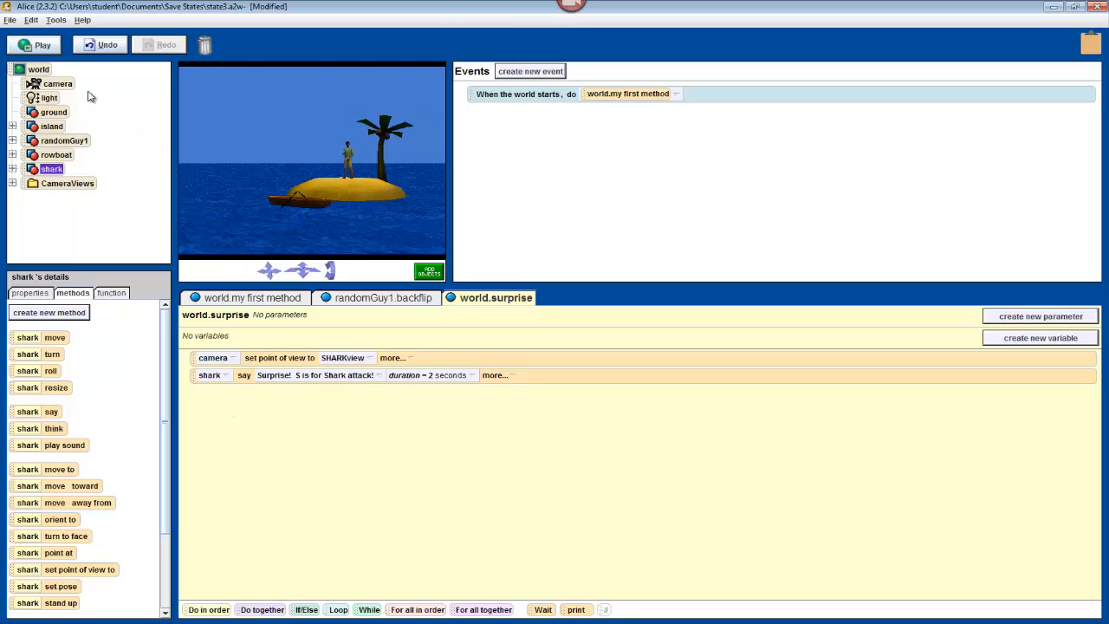
left_click(57, 83)
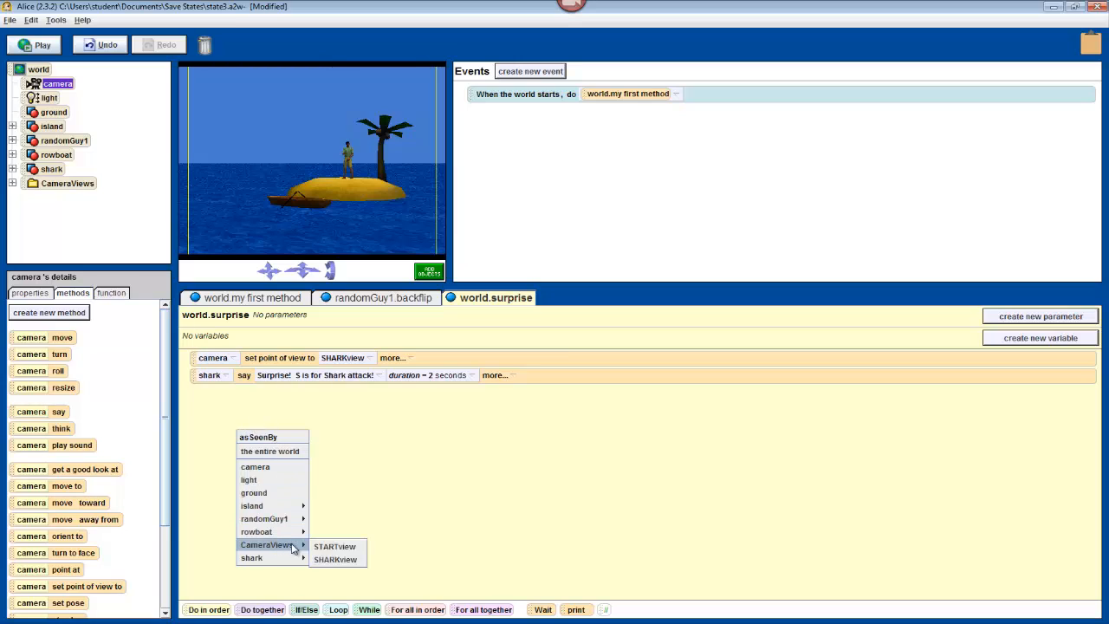
left_click(337, 546)
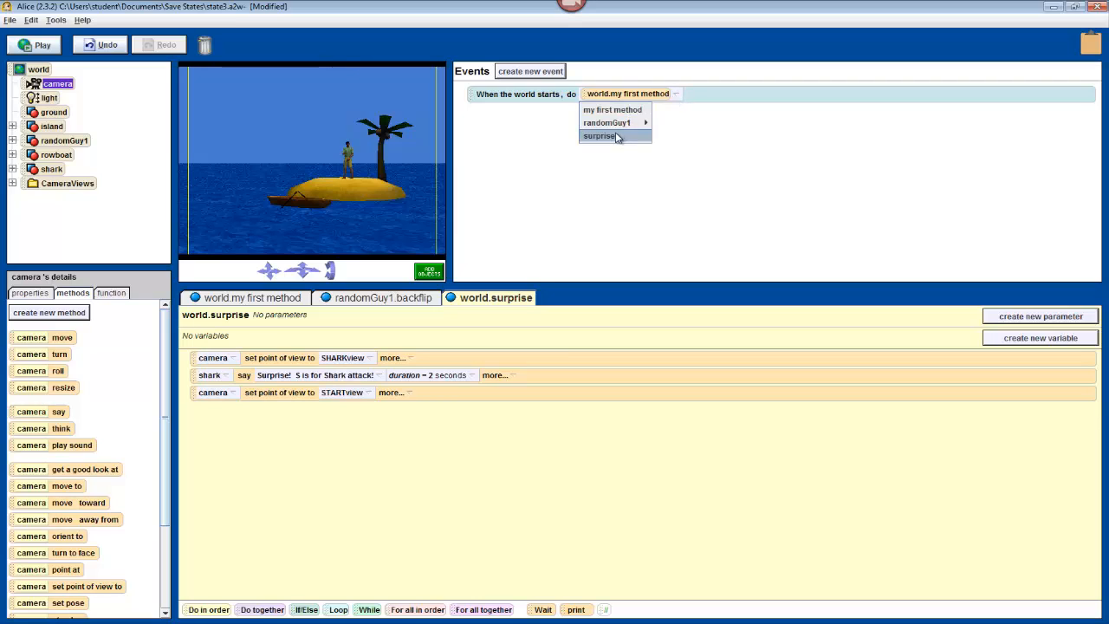
Make the world-start event run world.surprise, play the world to test, then close it.
left_click(599, 135)
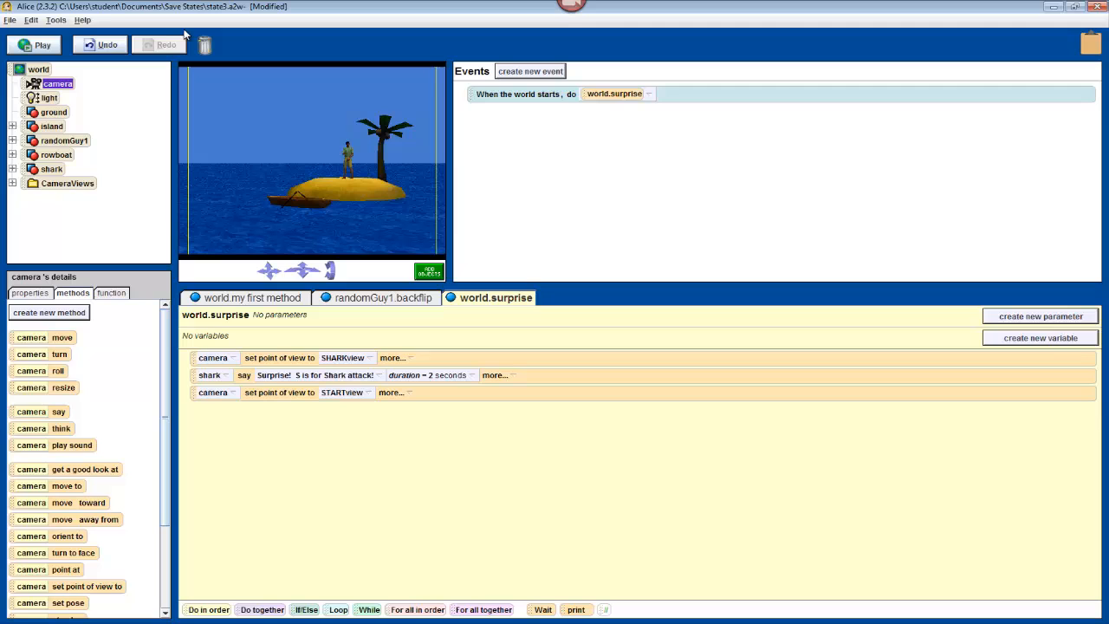
left_click(33, 45)
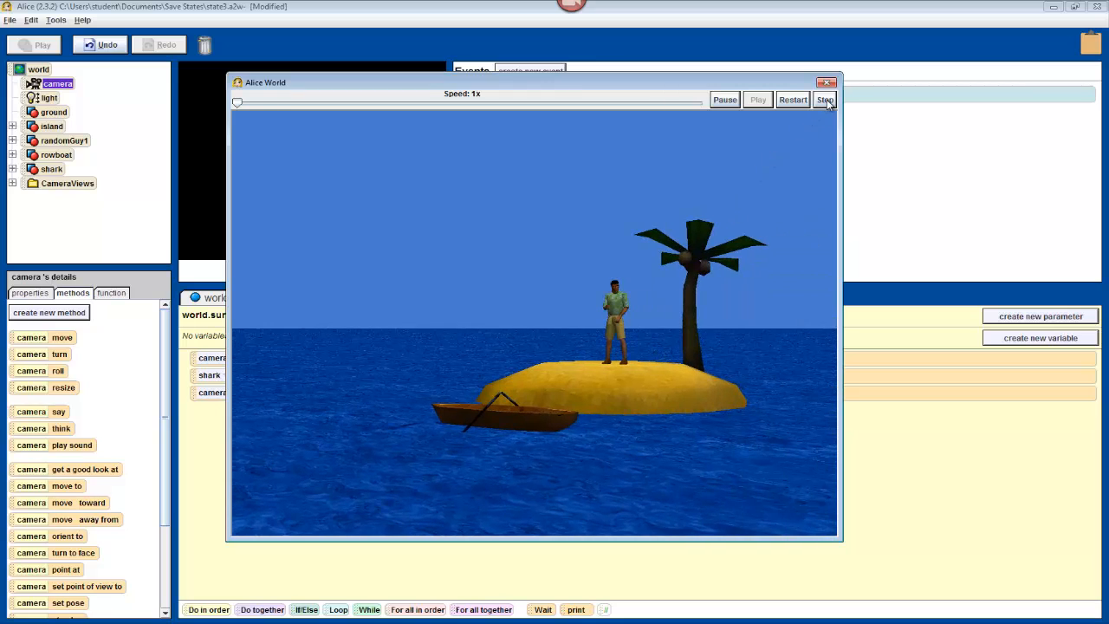
left_click(825, 99)
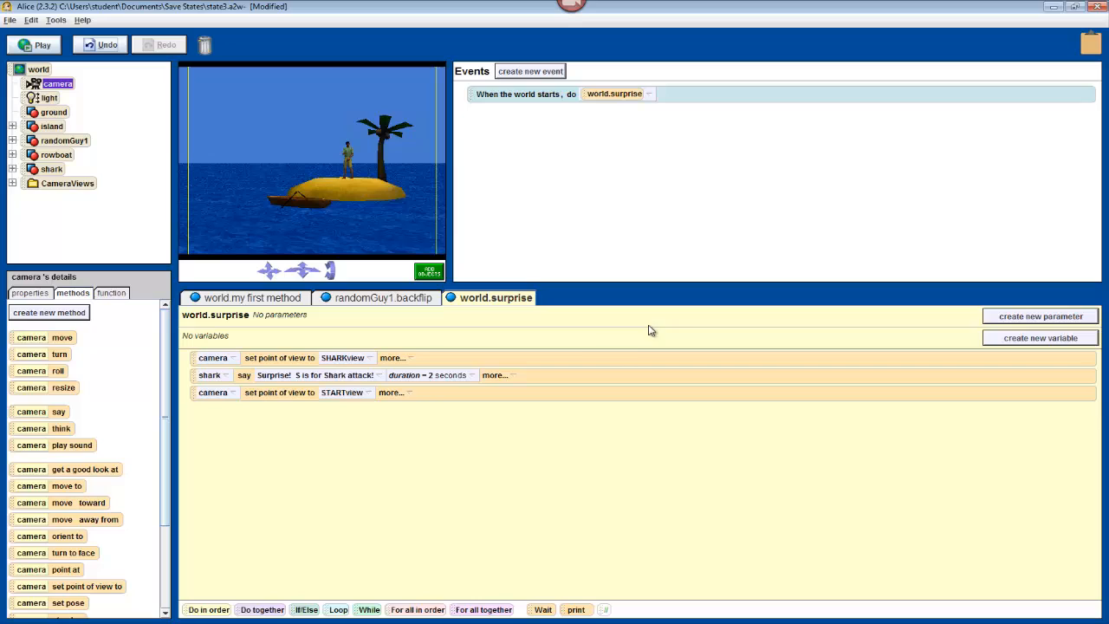
mouse_move(510, 397)
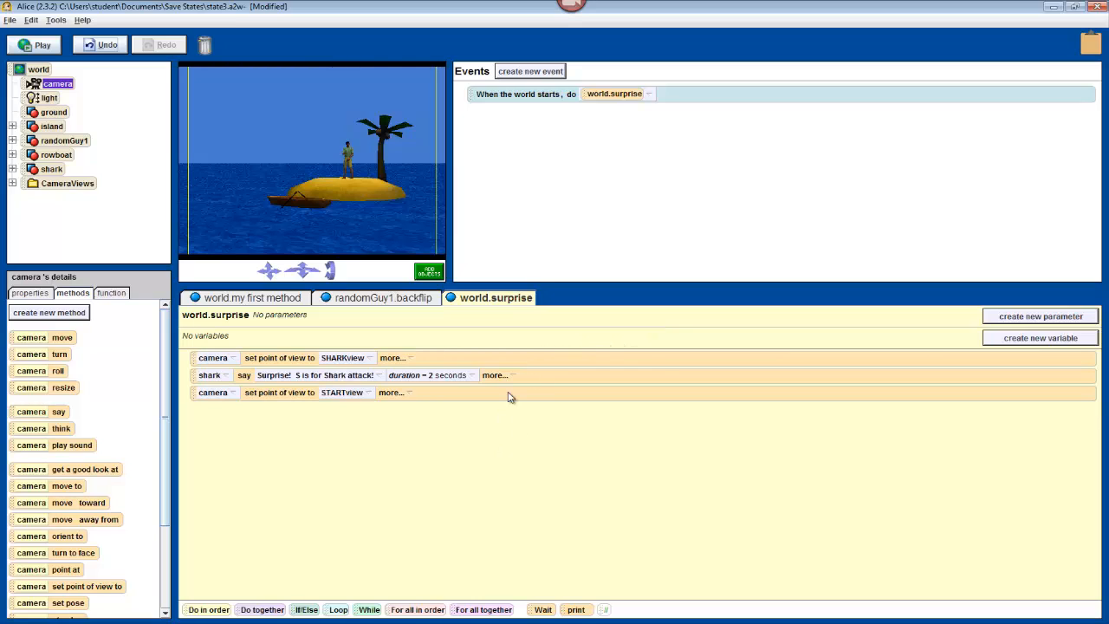
mouse_move(565, 237)
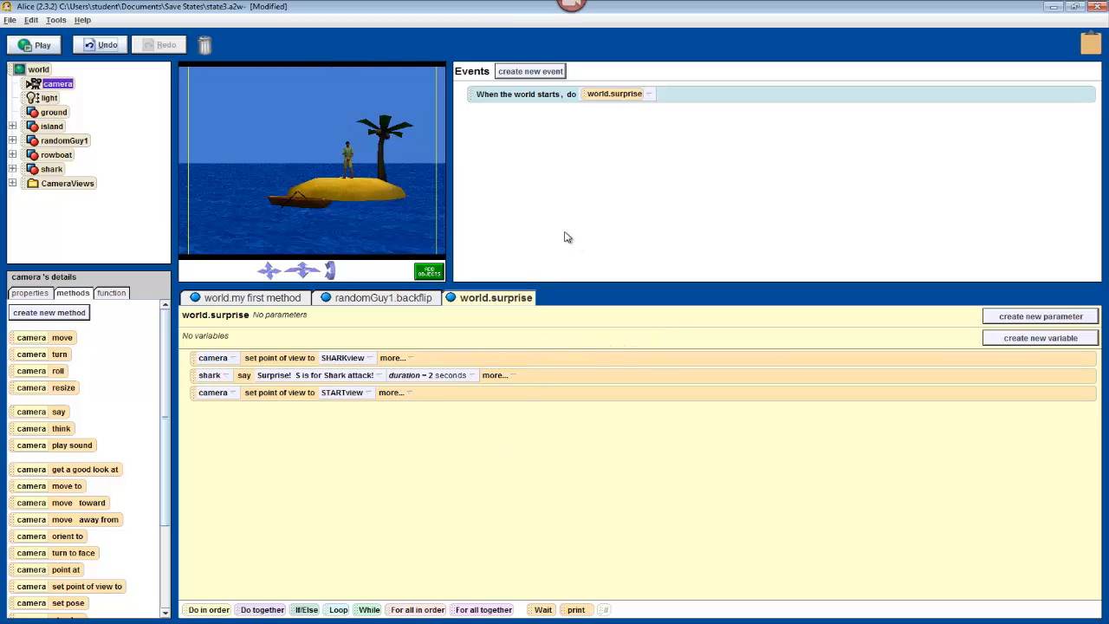
Add a shark move 2 meters toward the rowboat instruction at the end of world.surprise.
left_click(52, 168)
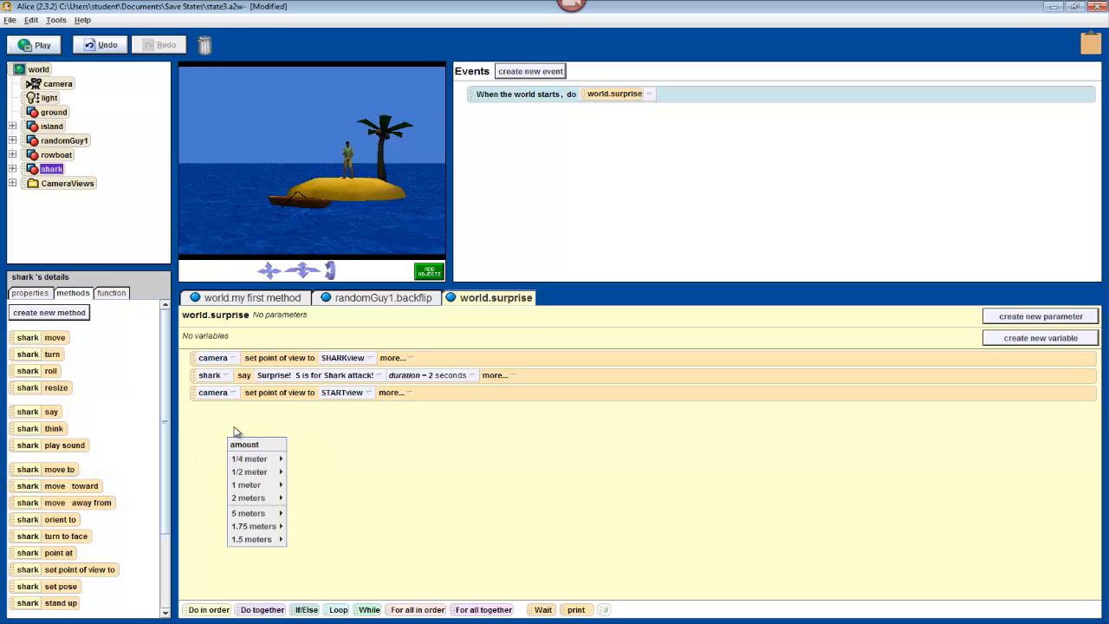
mouse_move(249, 425)
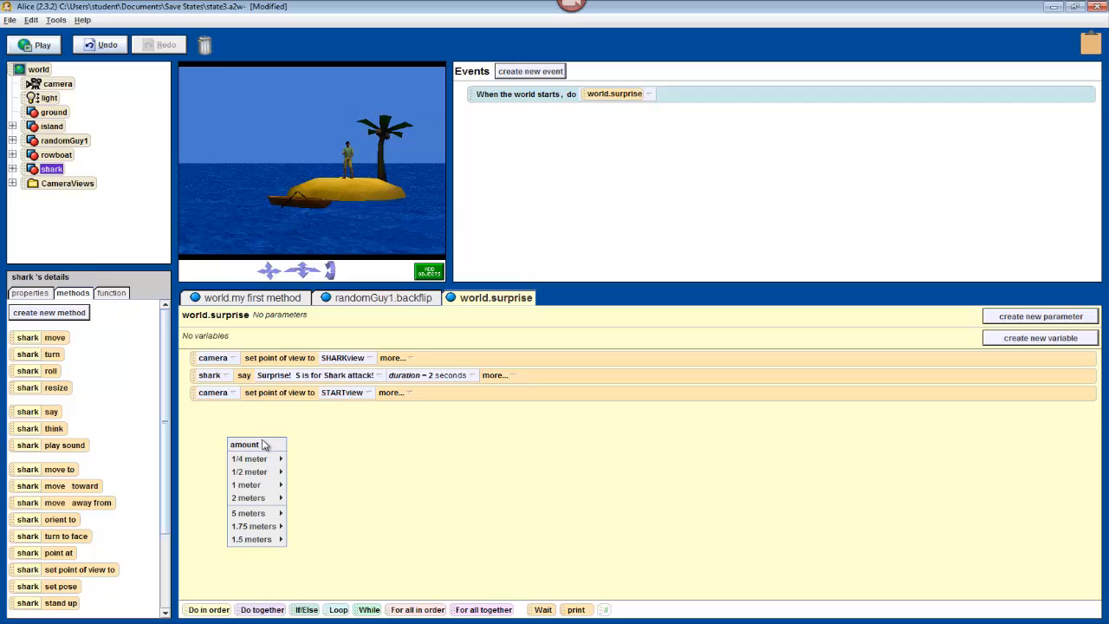
mouse_move(263, 458)
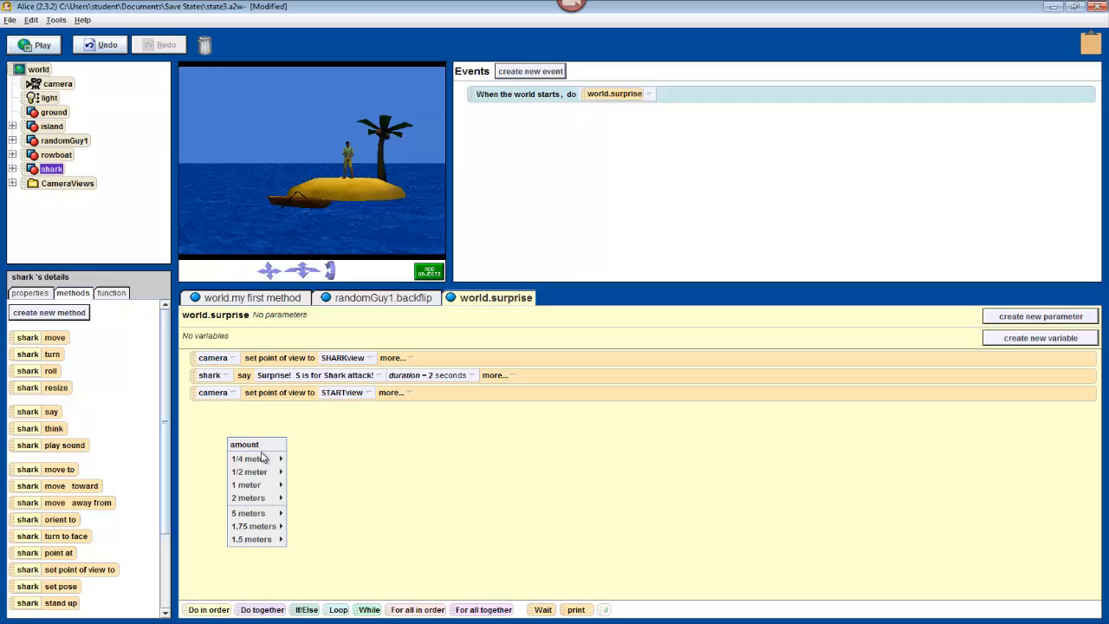
mouse_move(250, 497)
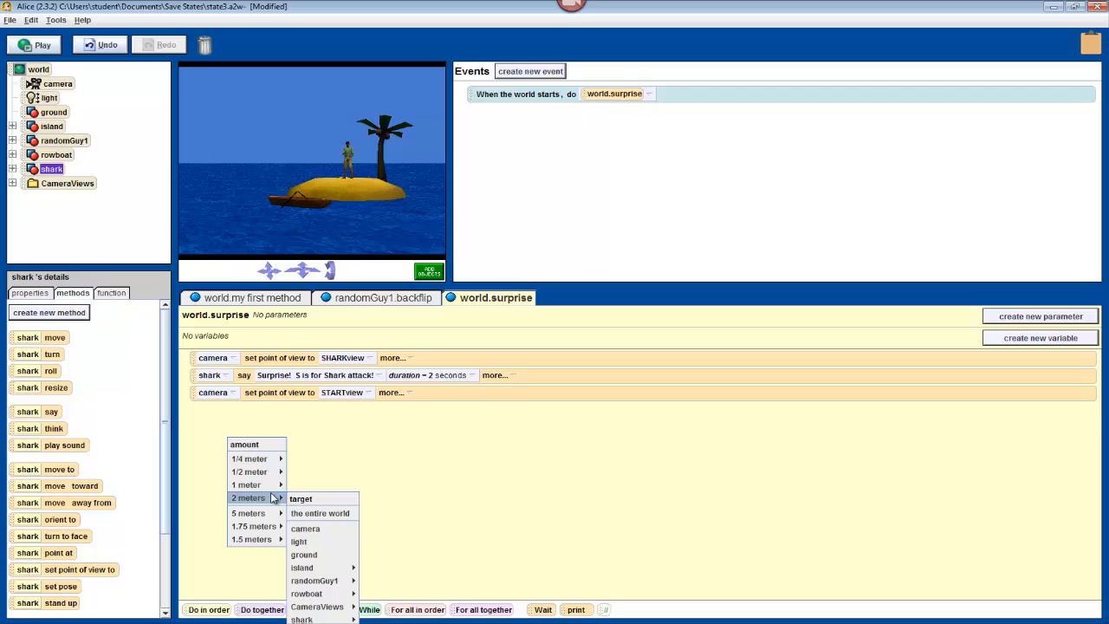
mouse_move(305, 593)
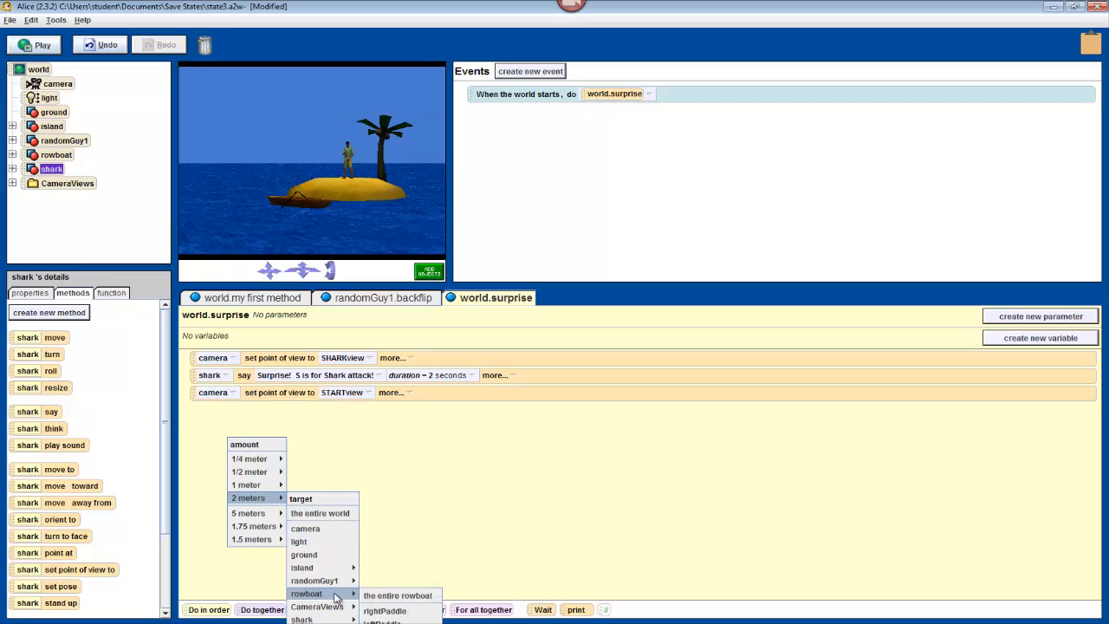
left_click(397, 596)
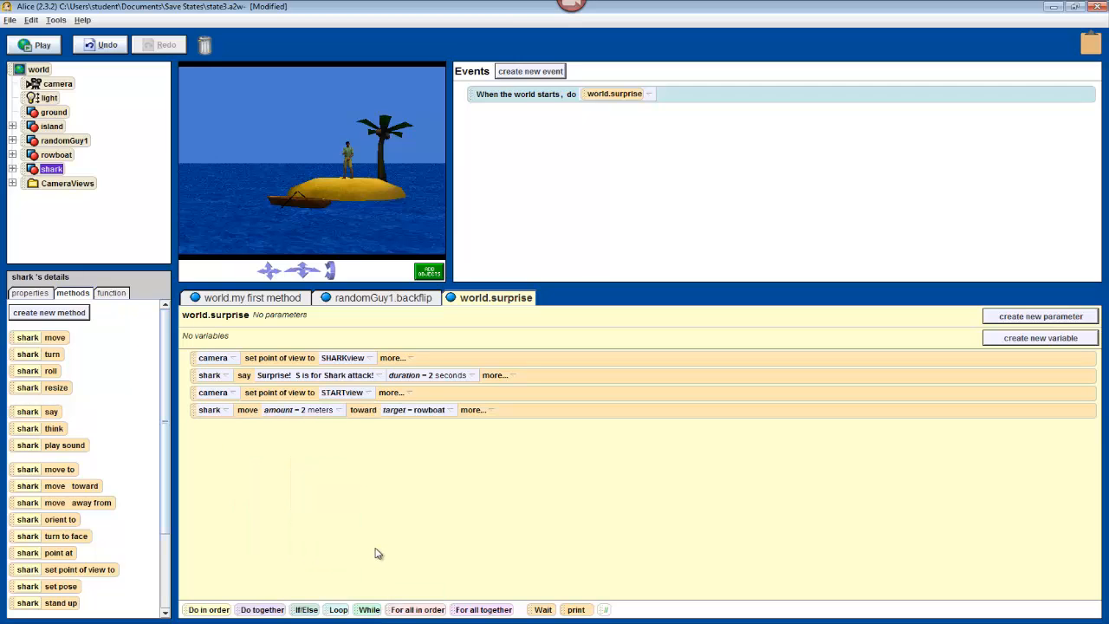
mouse_move(364, 546)
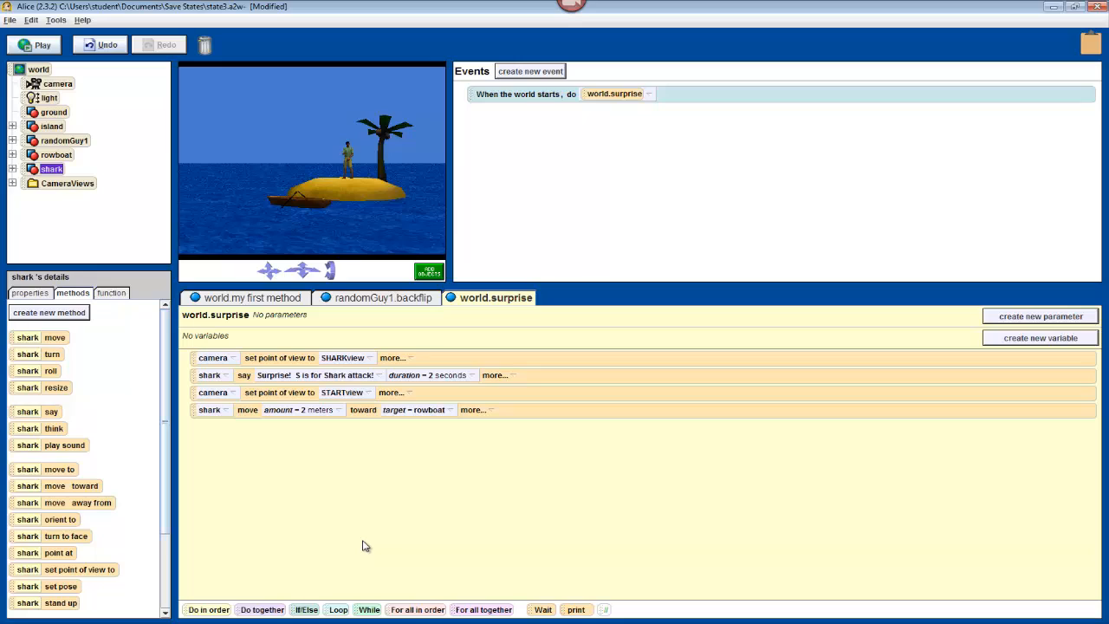
mouse_move(343, 485)
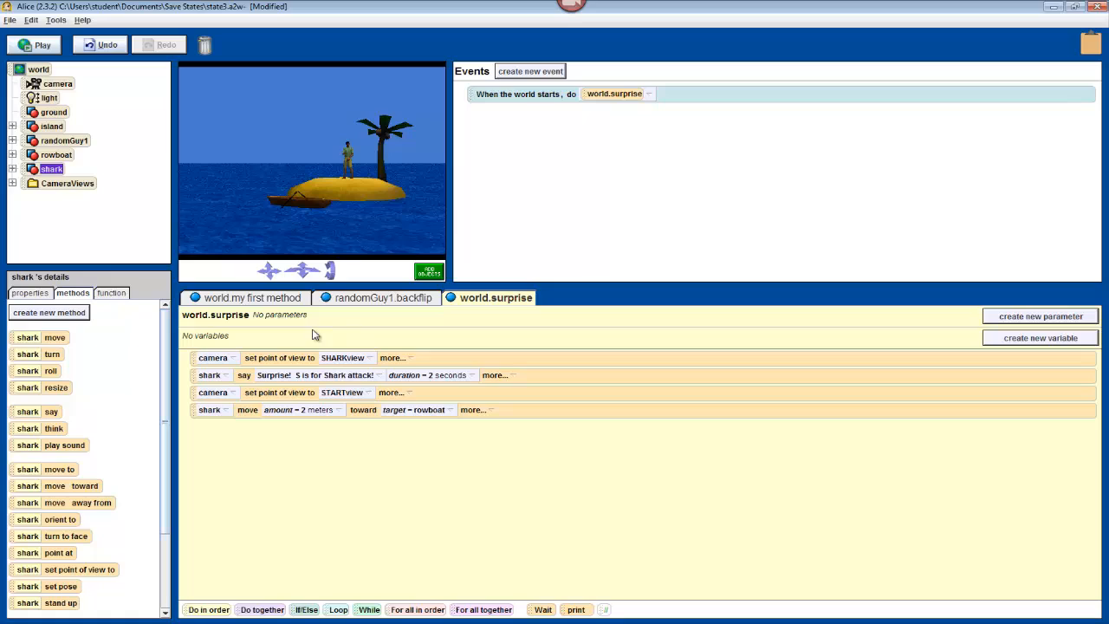
mouse_move(293, 396)
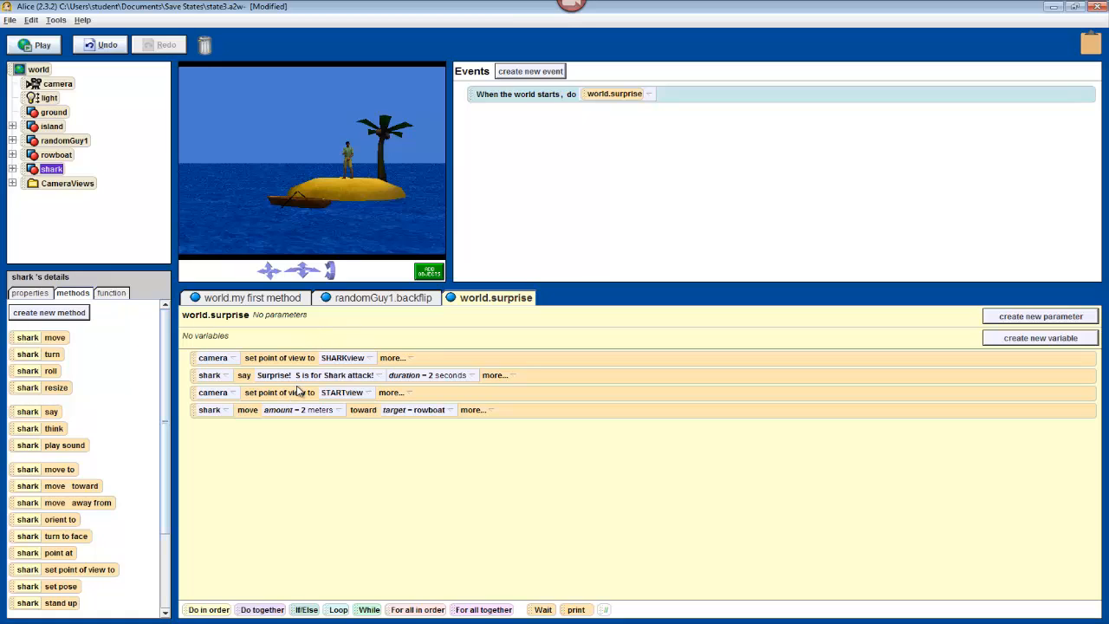
mouse_move(310, 409)
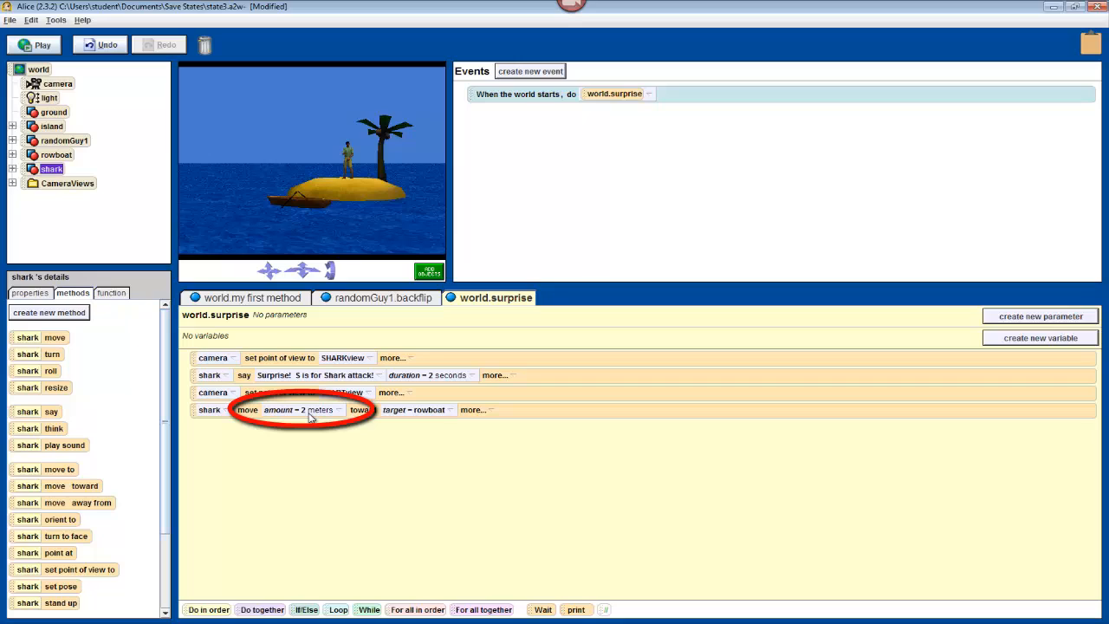
Change the shark's move distance to 5 meters, then play and stop the world to test it.
left_click(299, 409)
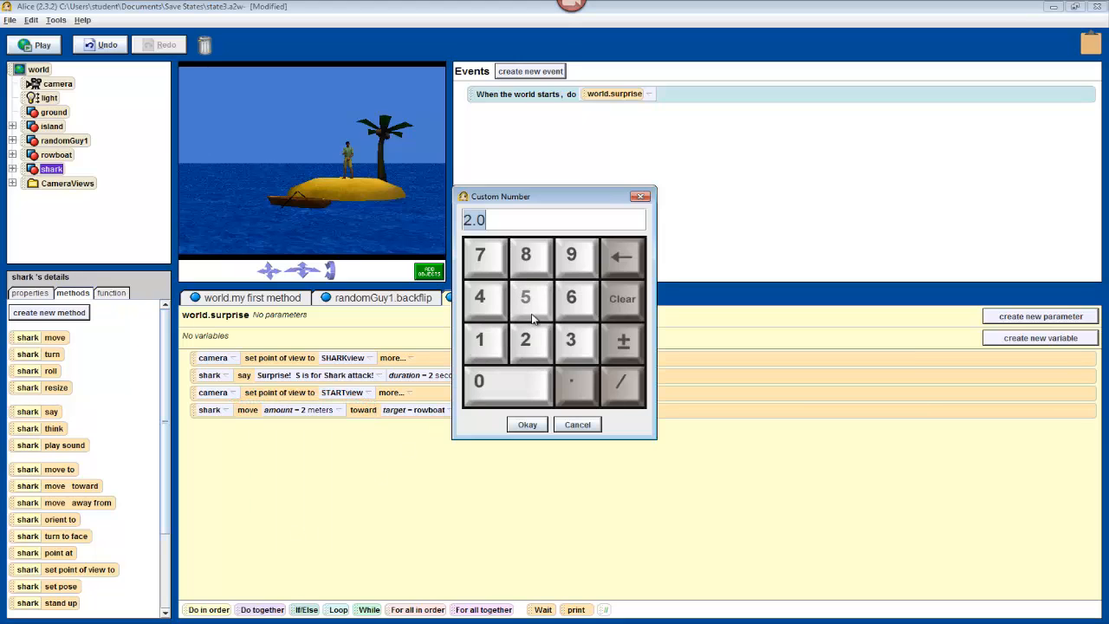
left_click(525, 298)
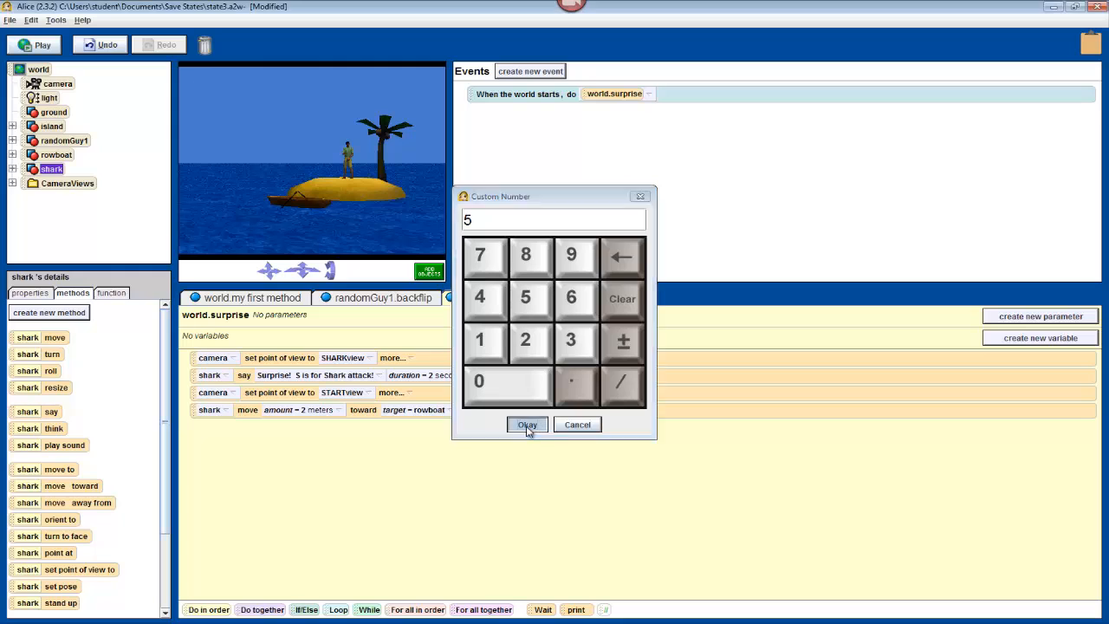
left_click(527, 424)
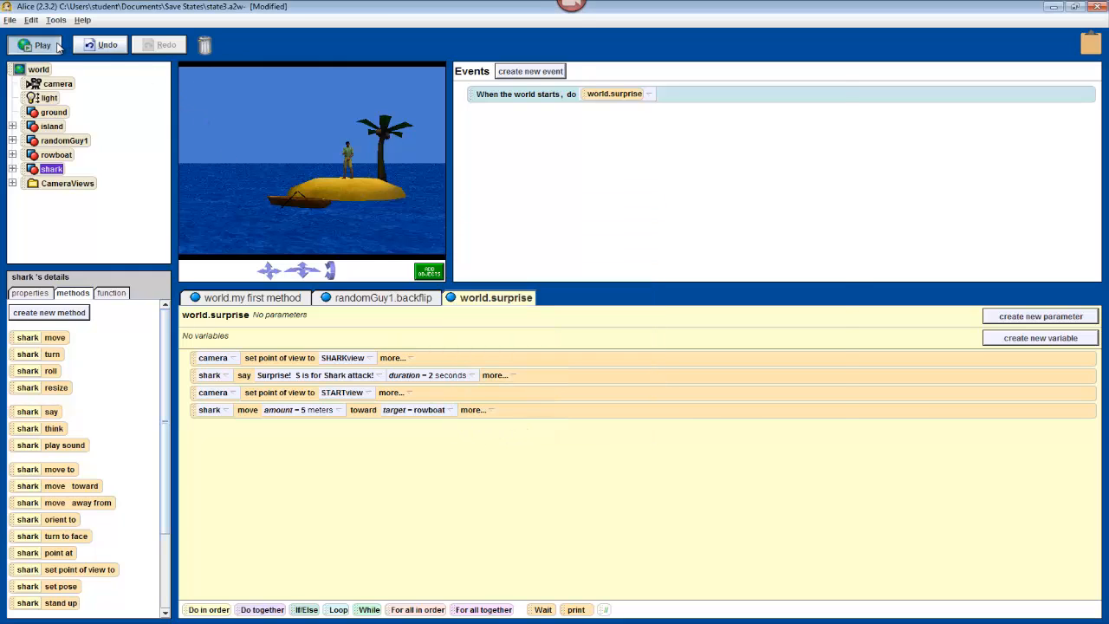
left_click(42, 45)
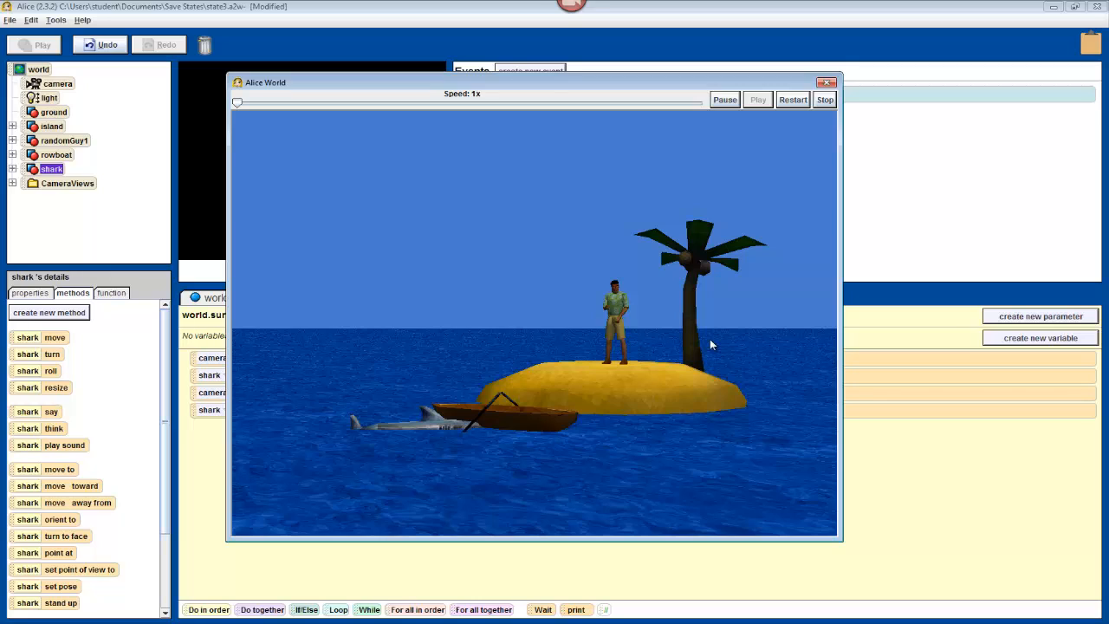
mouse_move(700, 385)
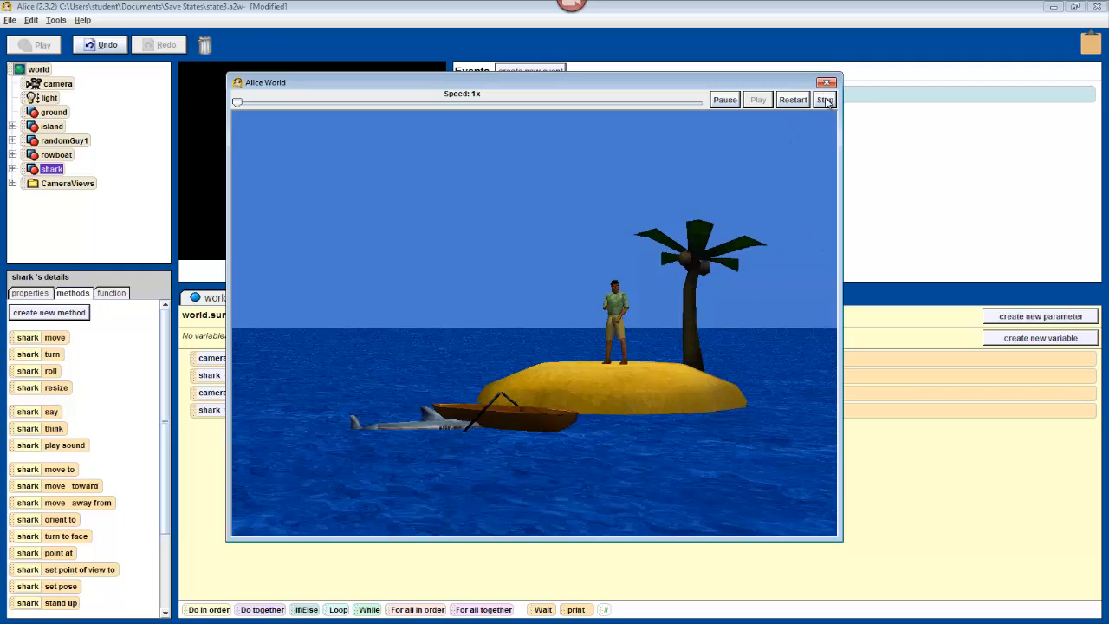
left_click(825, 98)
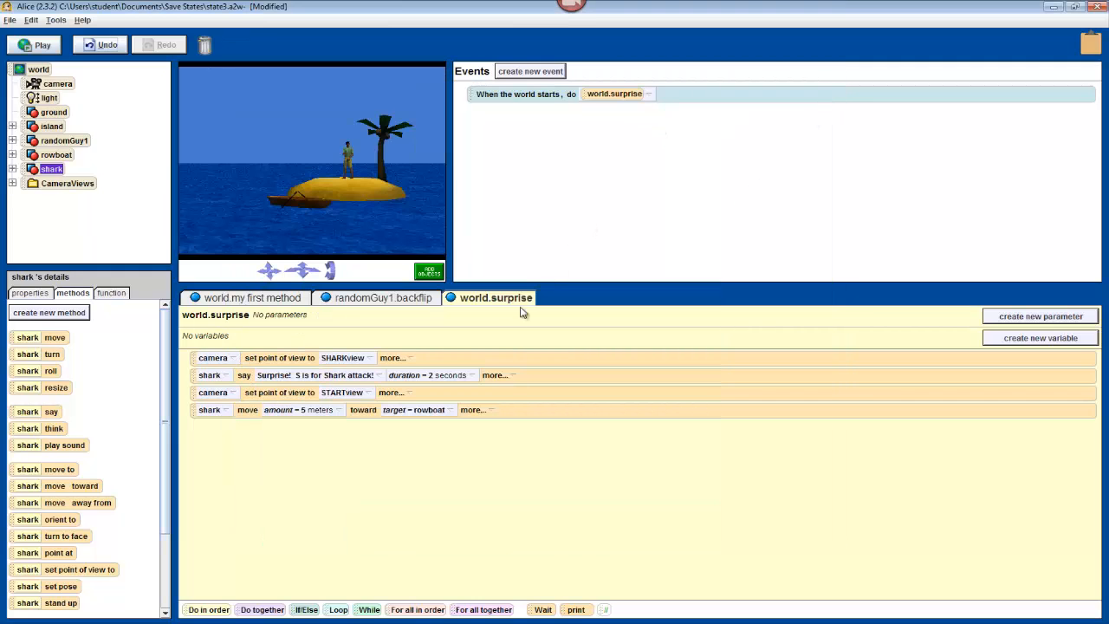
mouse_move(472, 450)
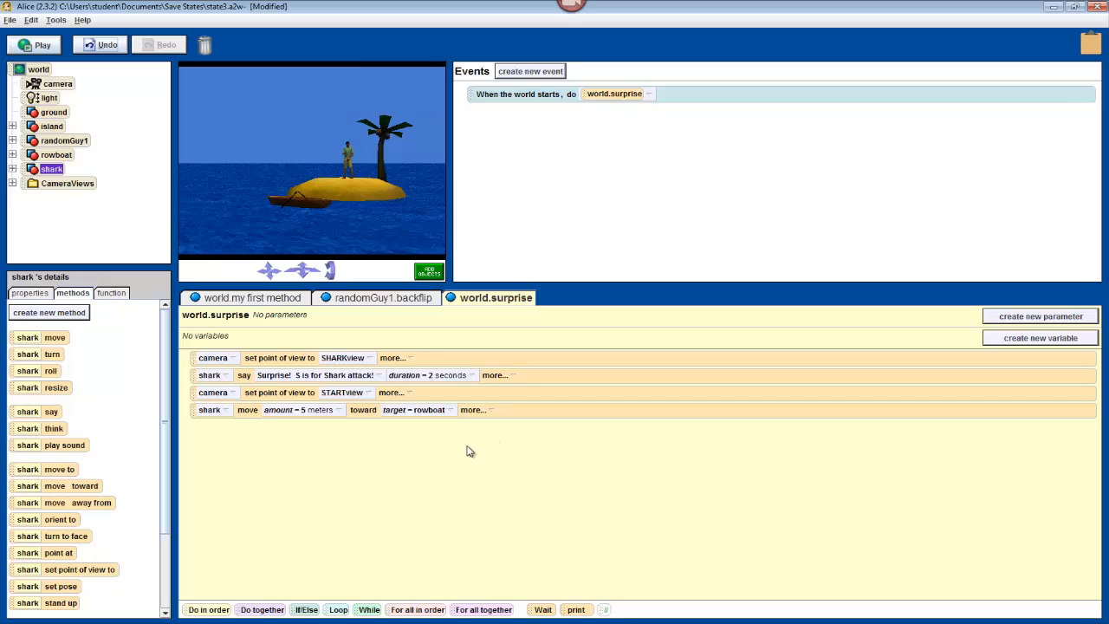
mouse_move(477, 441)
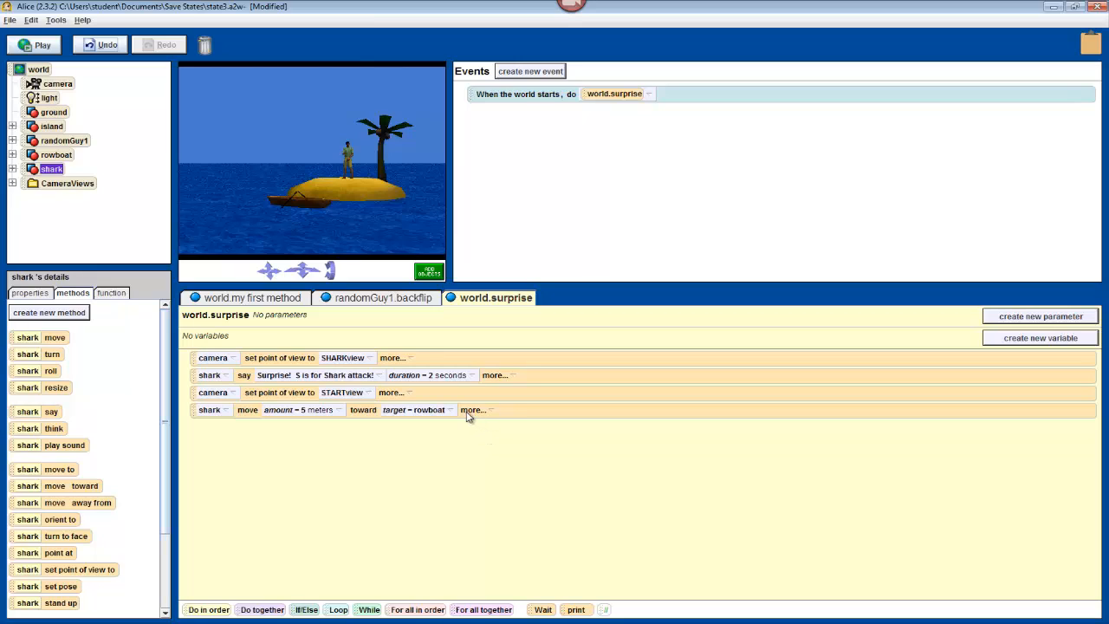
Set the shark's move toward the rowboat to a custom duration of 5 seconds.
left_click(473, 409)
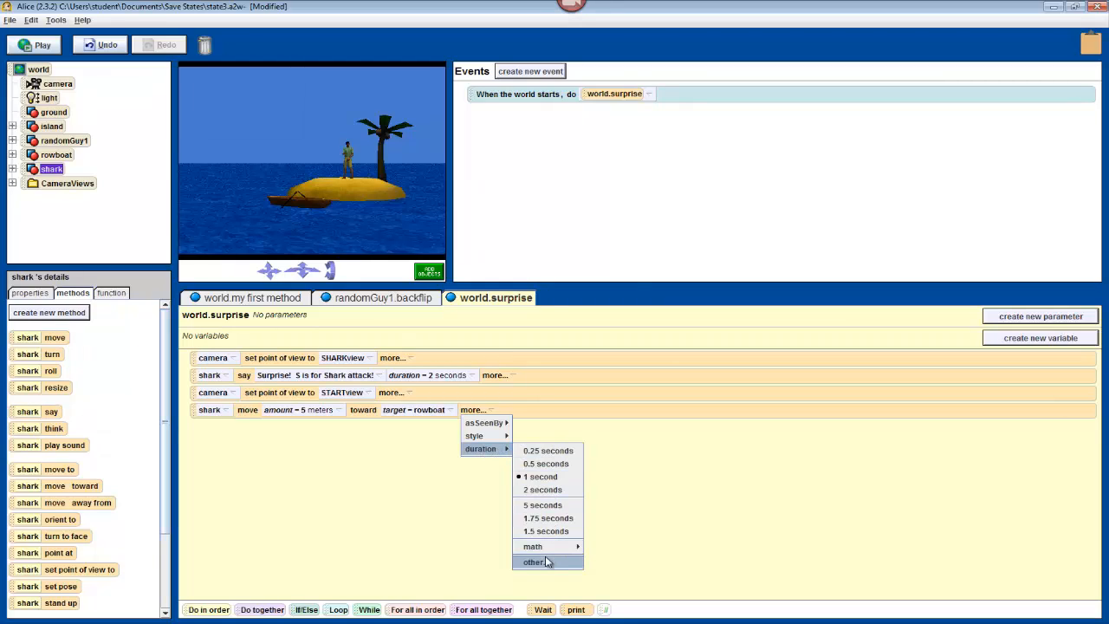
left_click(534, 562)
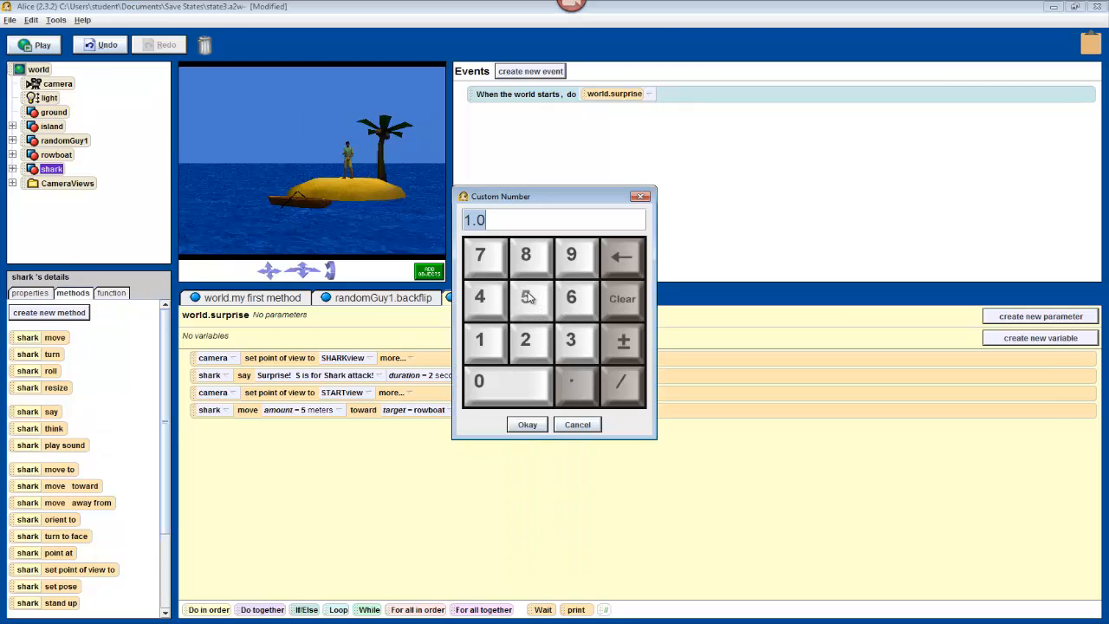
left_click(527, 422)
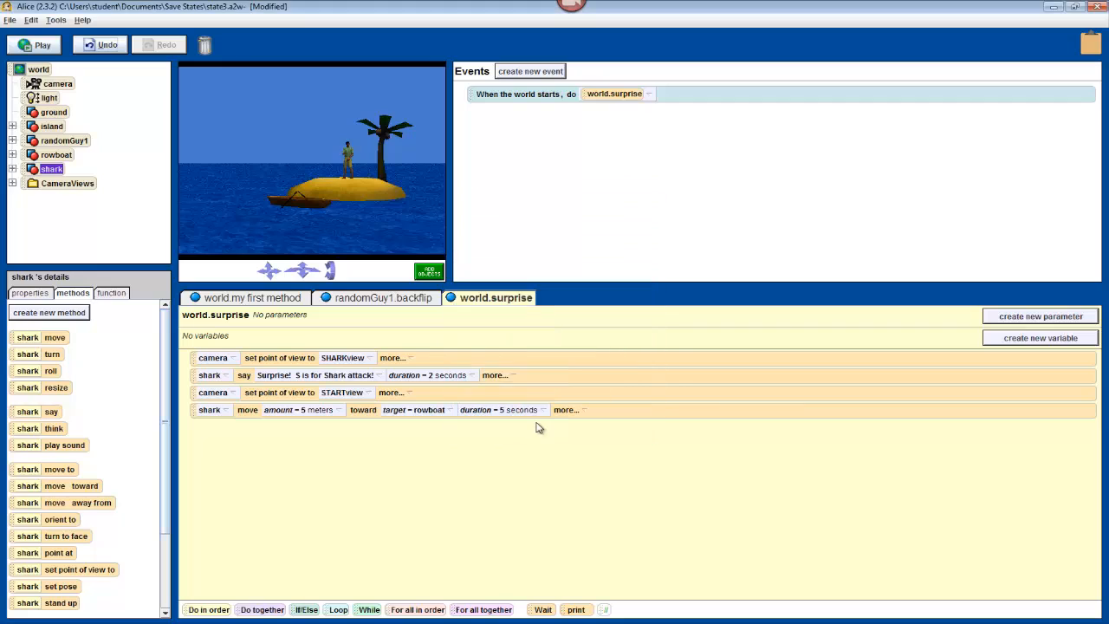
mouse_move(537, 454)
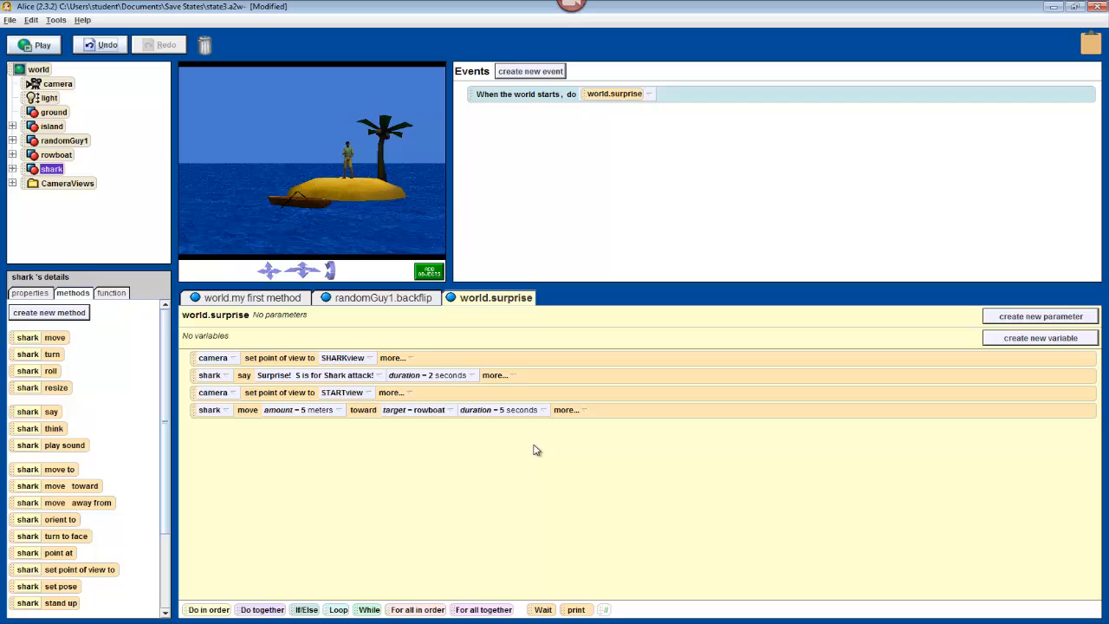
mouse_move(499, 267)
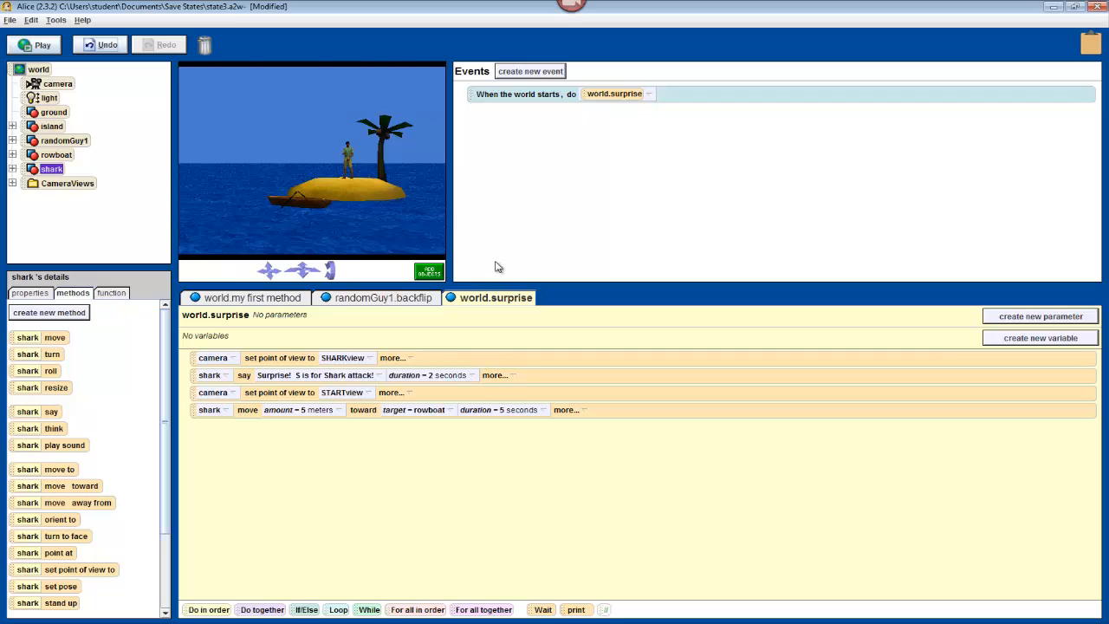
mouse_move(524, 272)
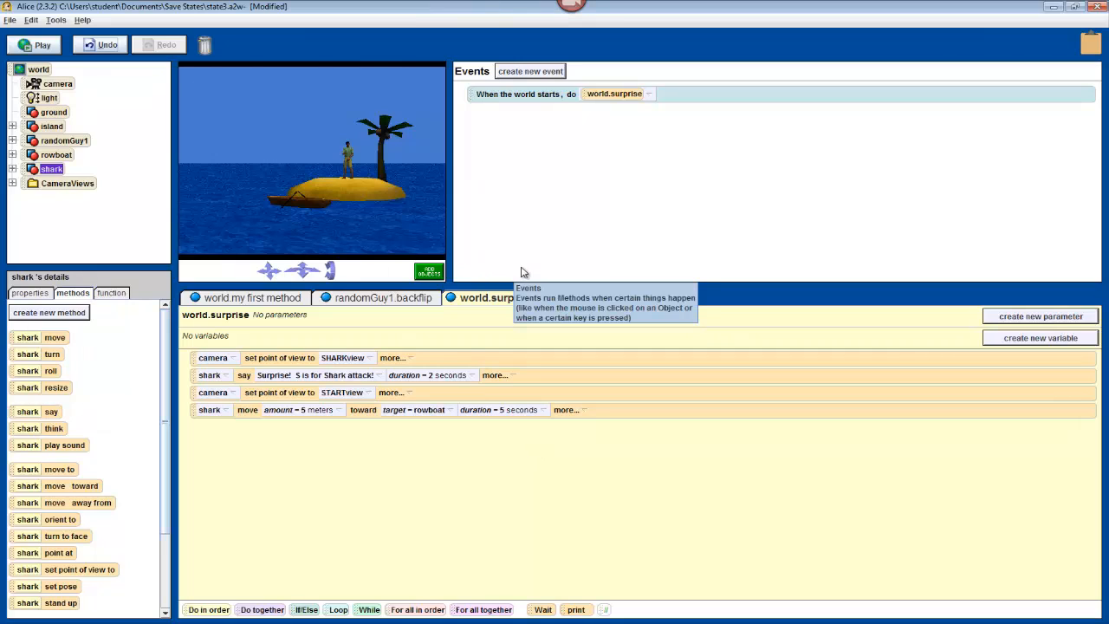
mouse_move(610, 202)
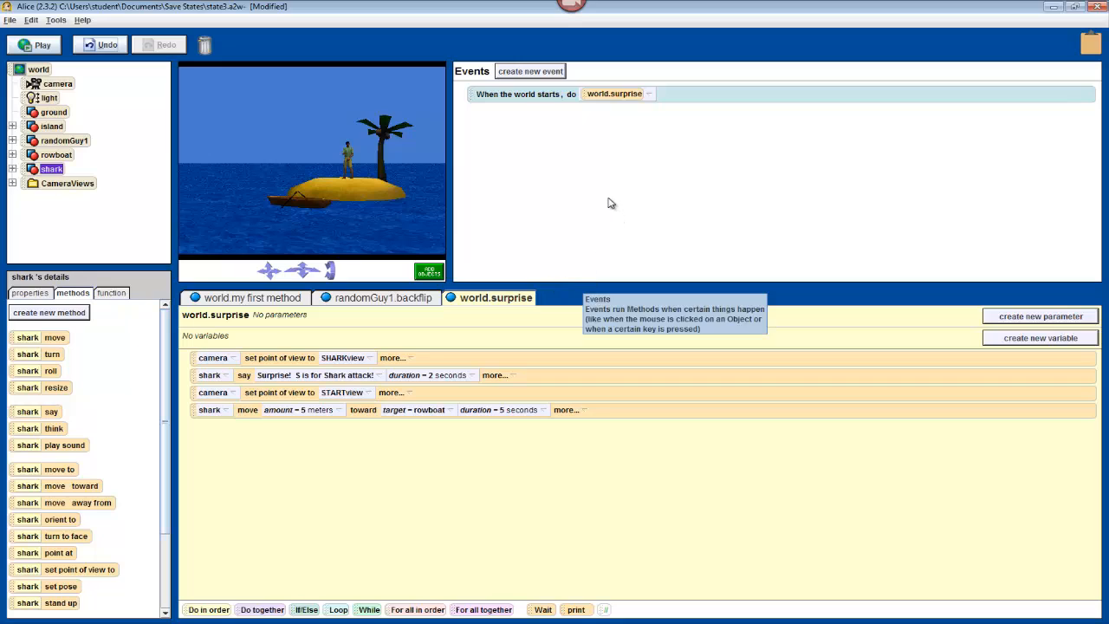
mouse_move(517, 99)
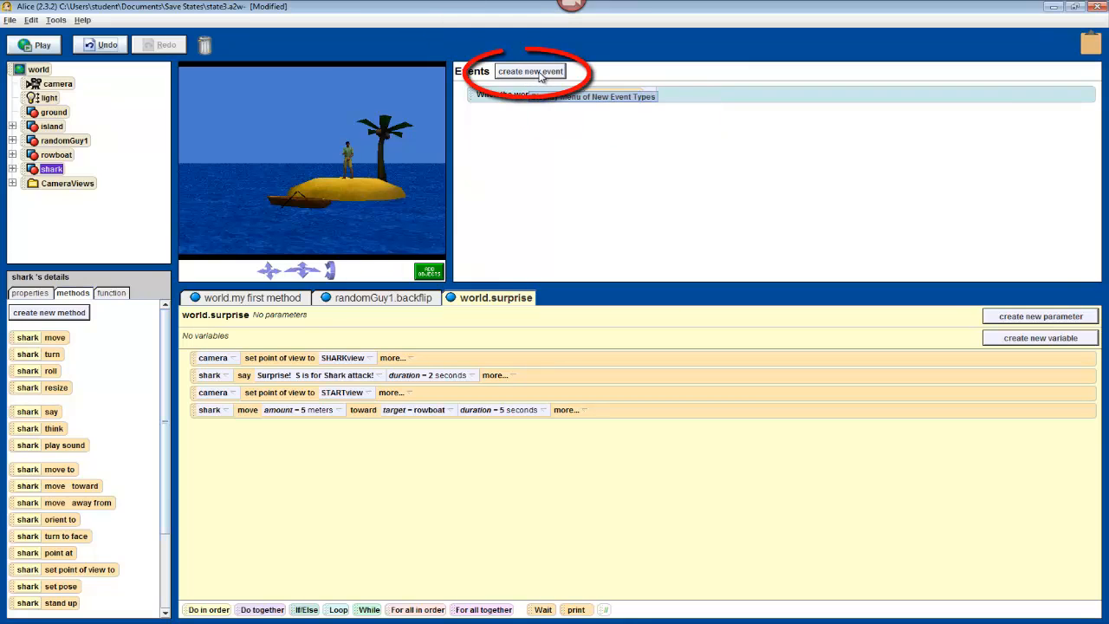
Create a When a key is typed event for the S key that runs world.surprise.
left_click(531, 71)
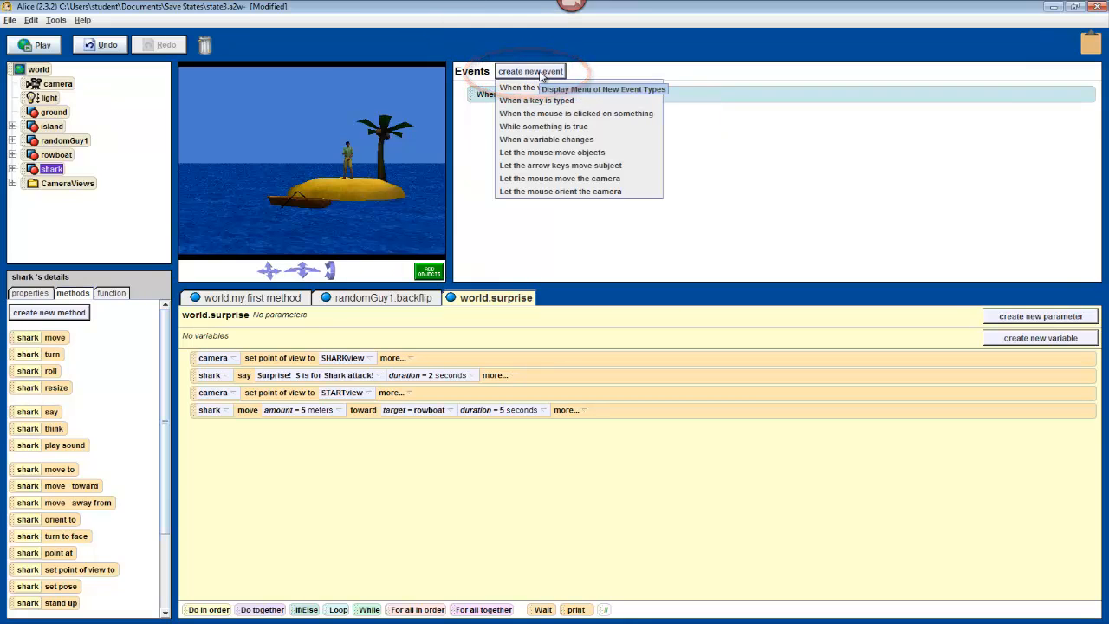
mouse_move(536, 99)
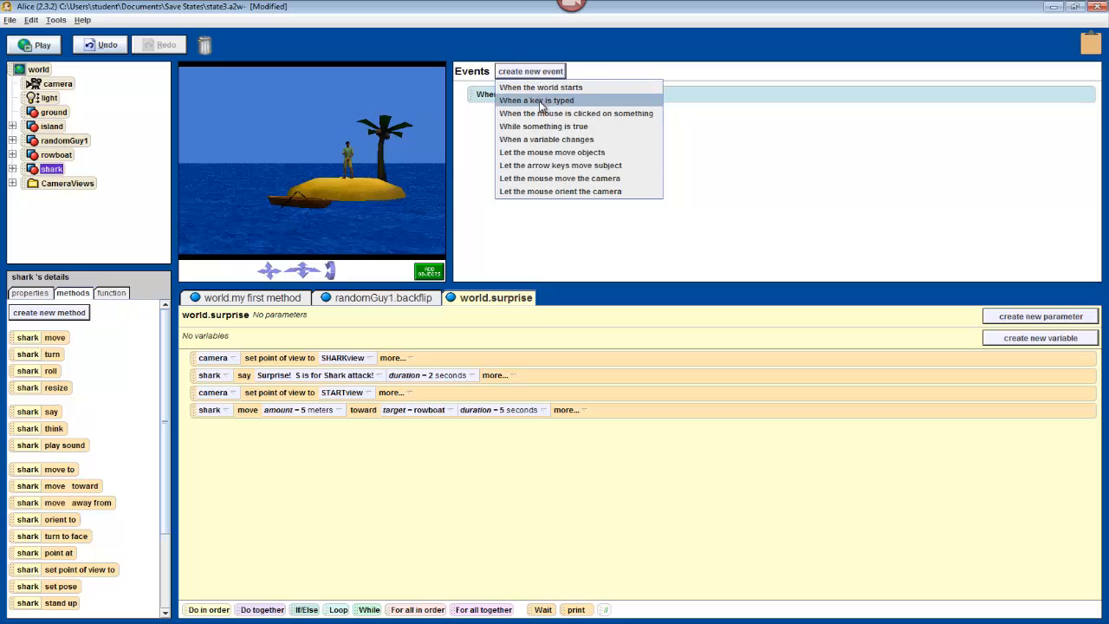
left_click(536, 101)
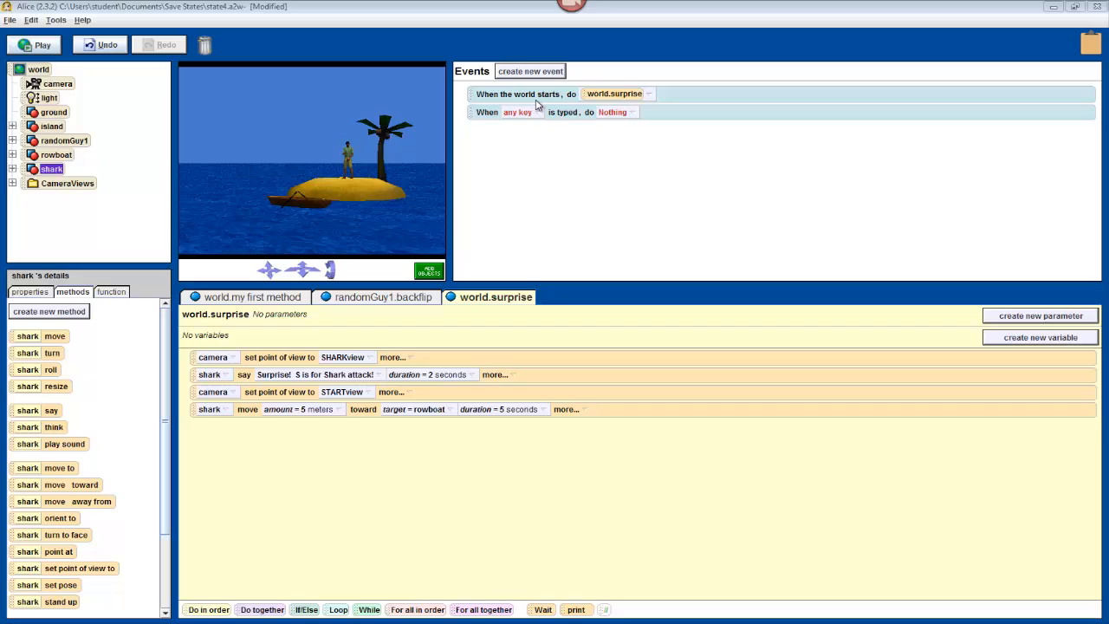
mouse_move(570, 121)
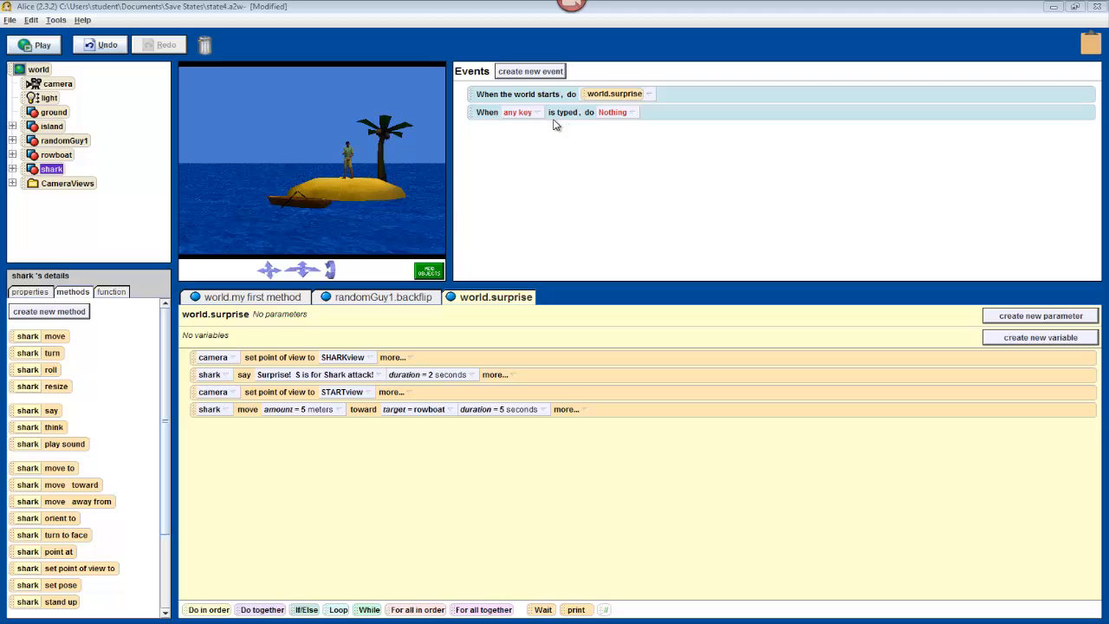
left_click(520, 111)
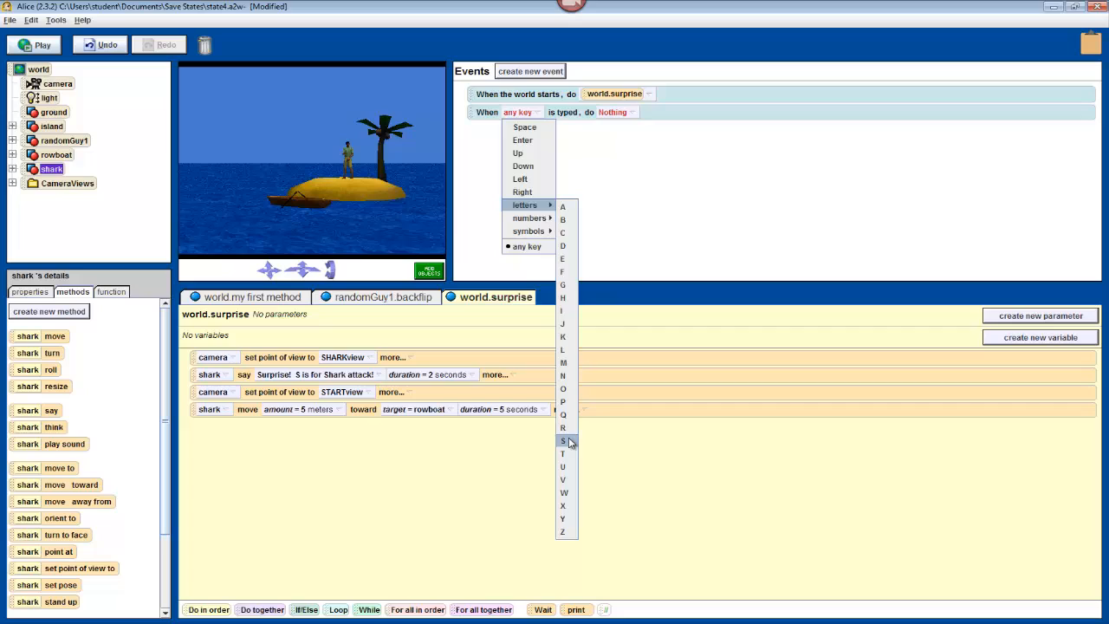
left_click(563, 442)
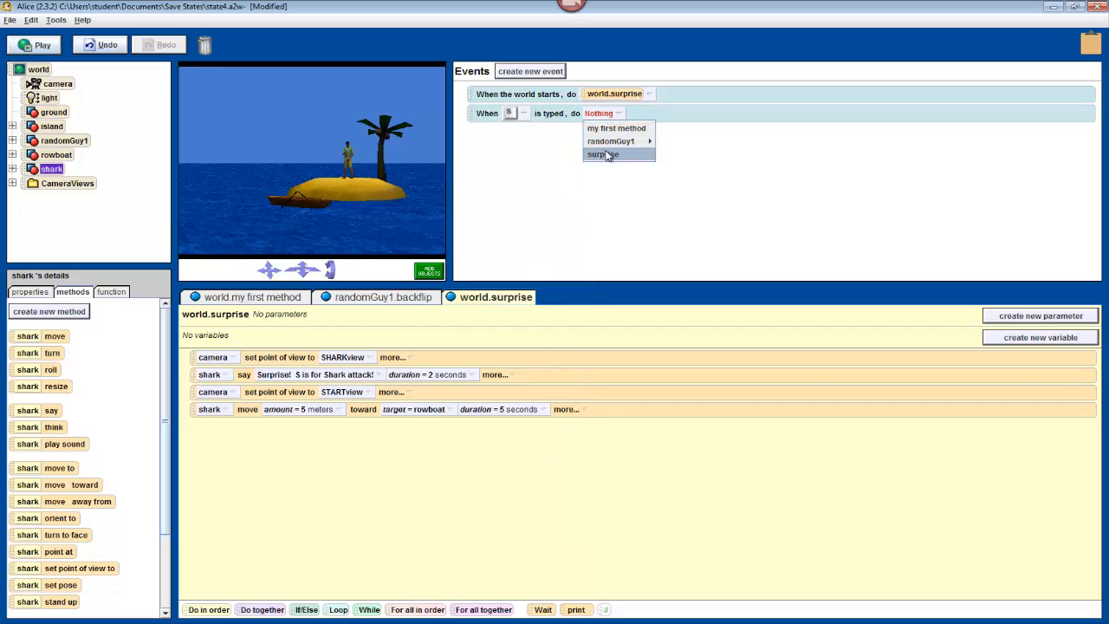
left_click(603, 155)
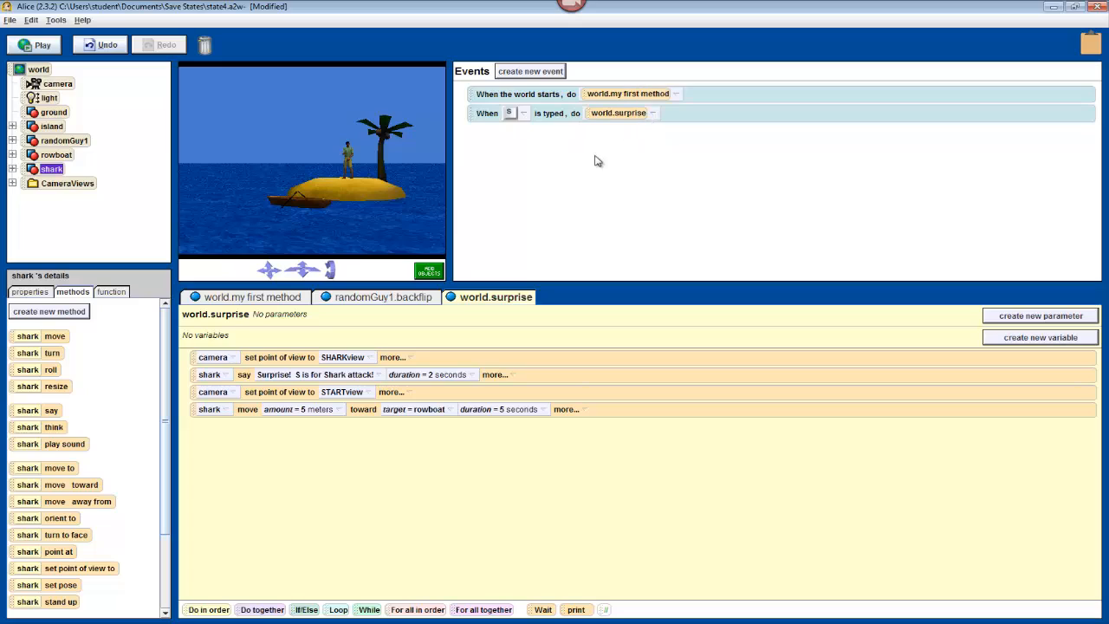
mouse_move(581, 166)
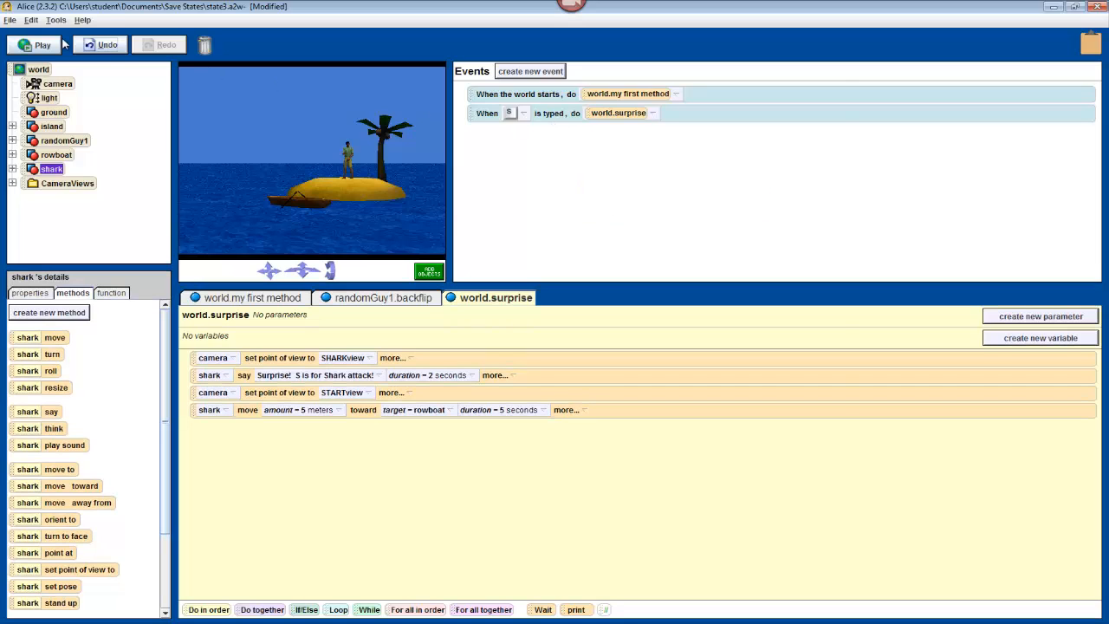
Play the world, trigger the S-key shark surprise, stop the run, then go to File to save.
left_click(33, 45)
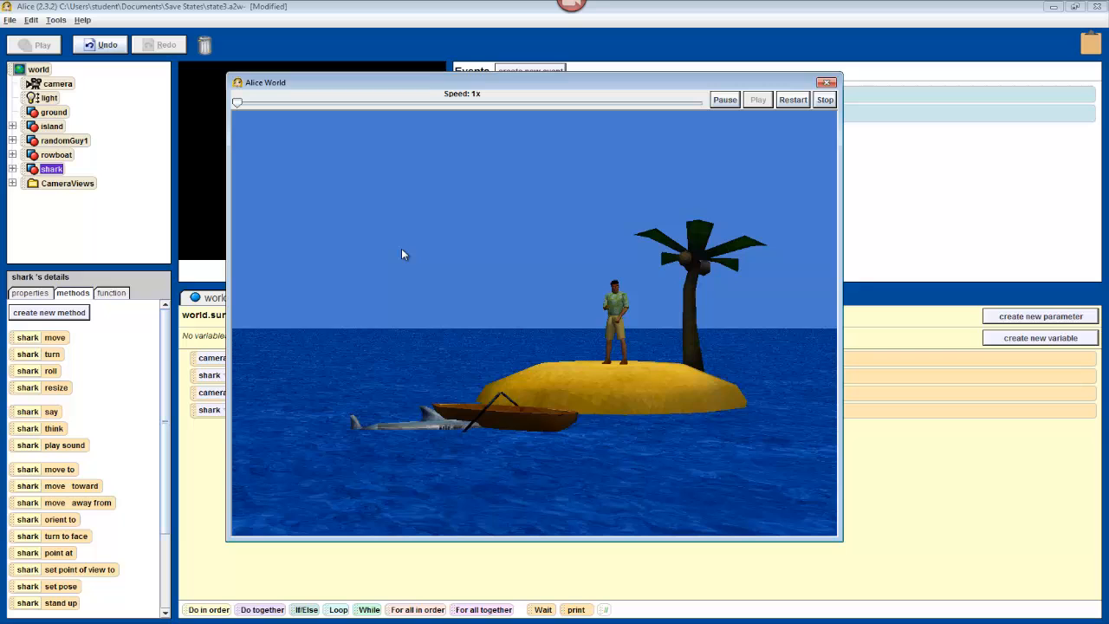
left_click(756, 99)
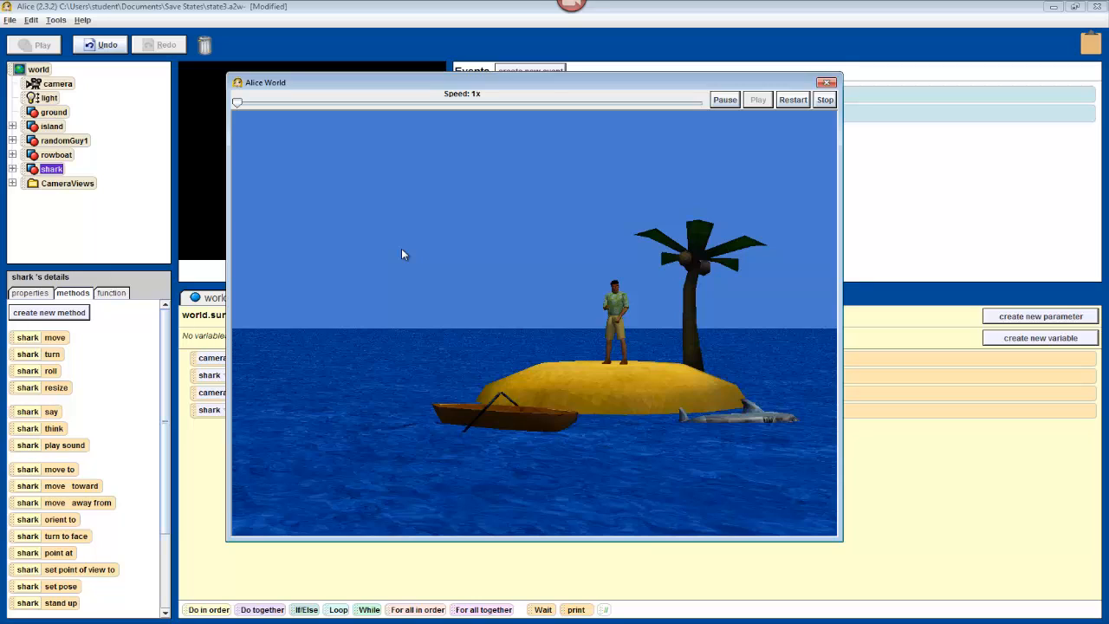
mouse_move(523, 291)
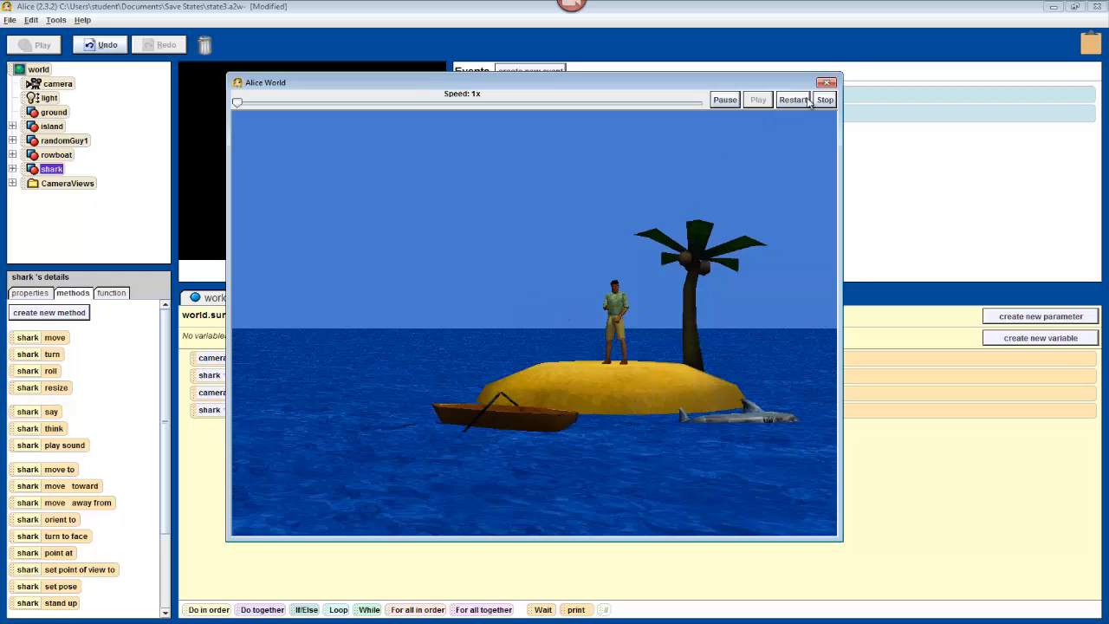
left_click(825, 99)
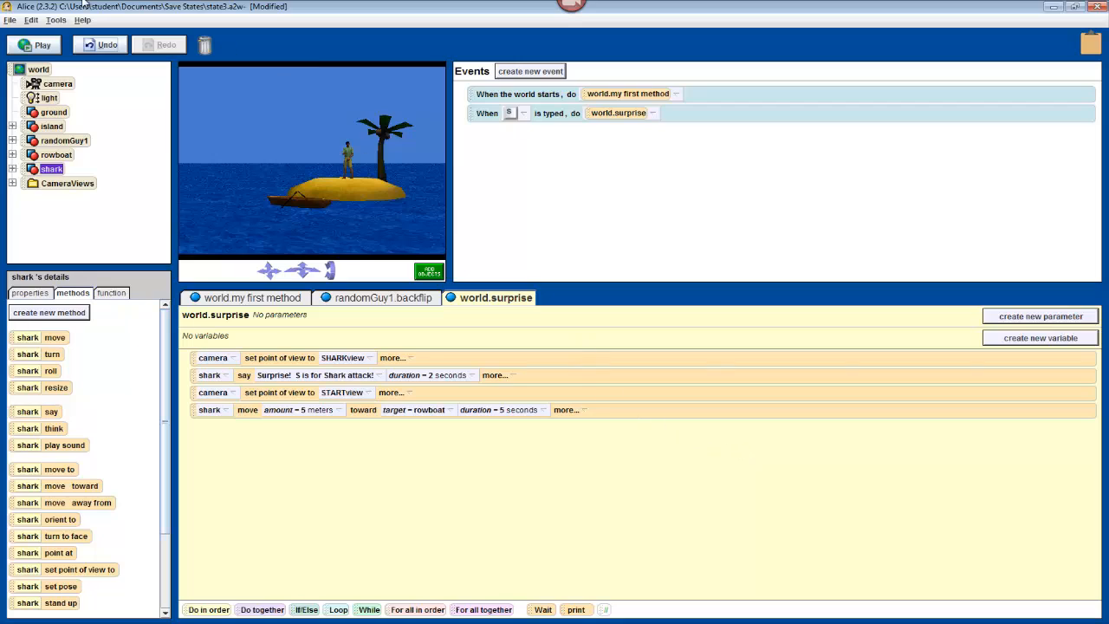
left_click(11, 19)
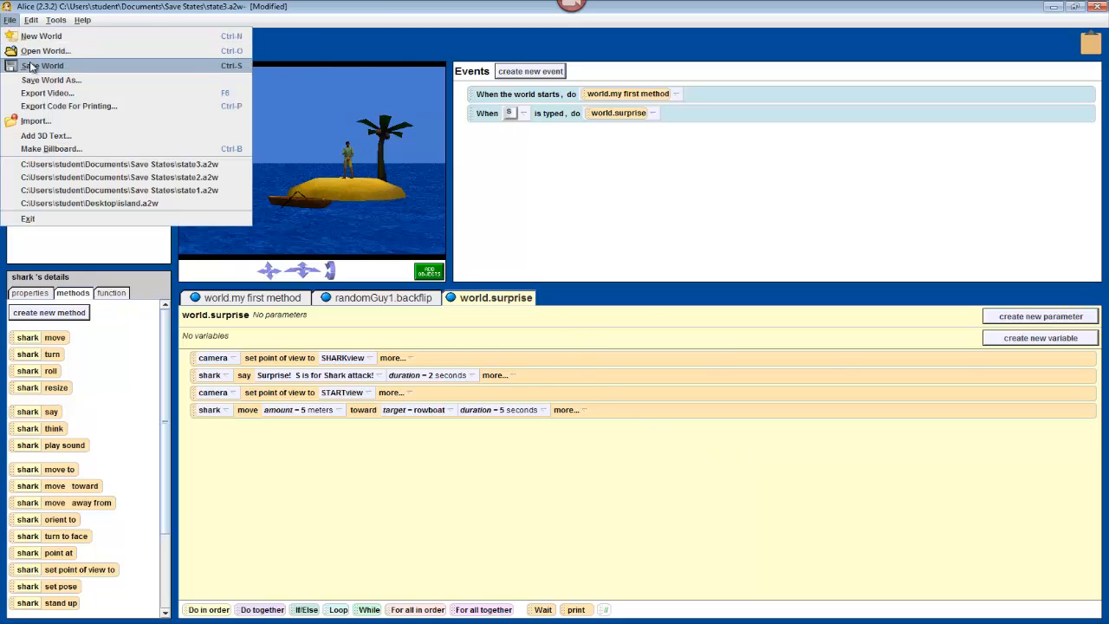